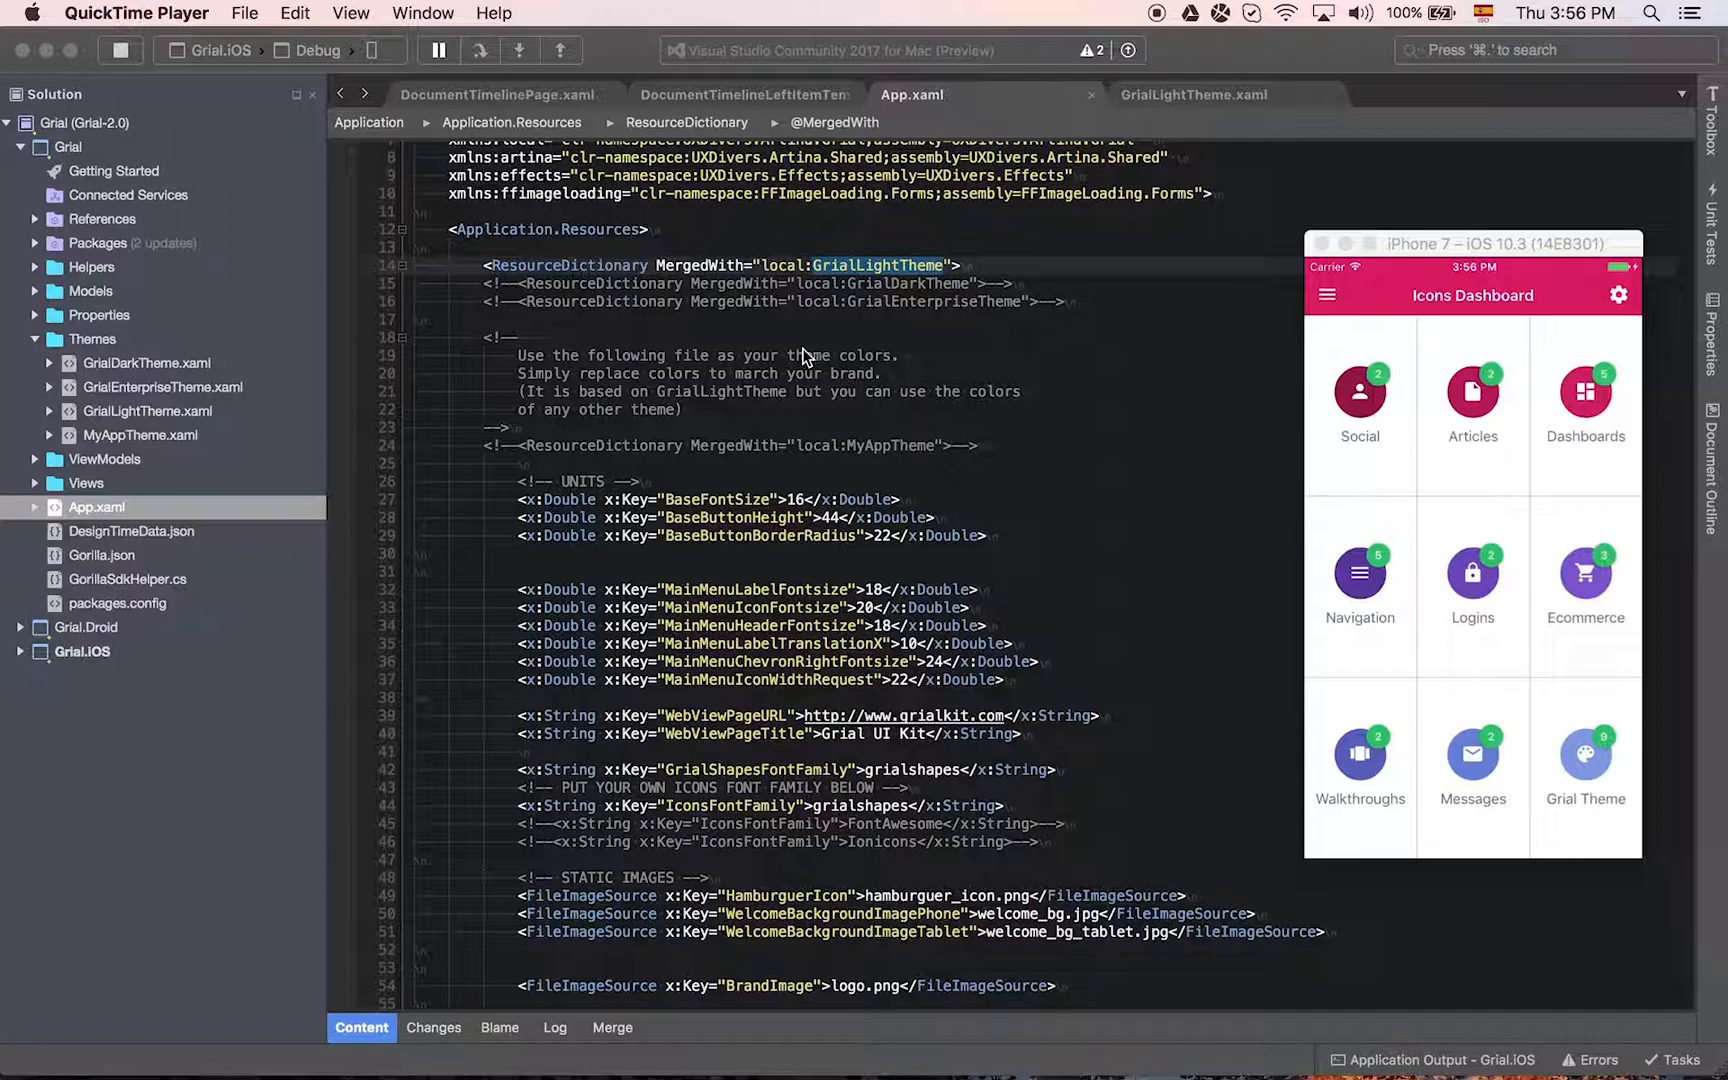
# - Replace the AccentColor value #FFDA125F with Red in GrialLightTheme.xaml
pyautogui.scroll(-3)
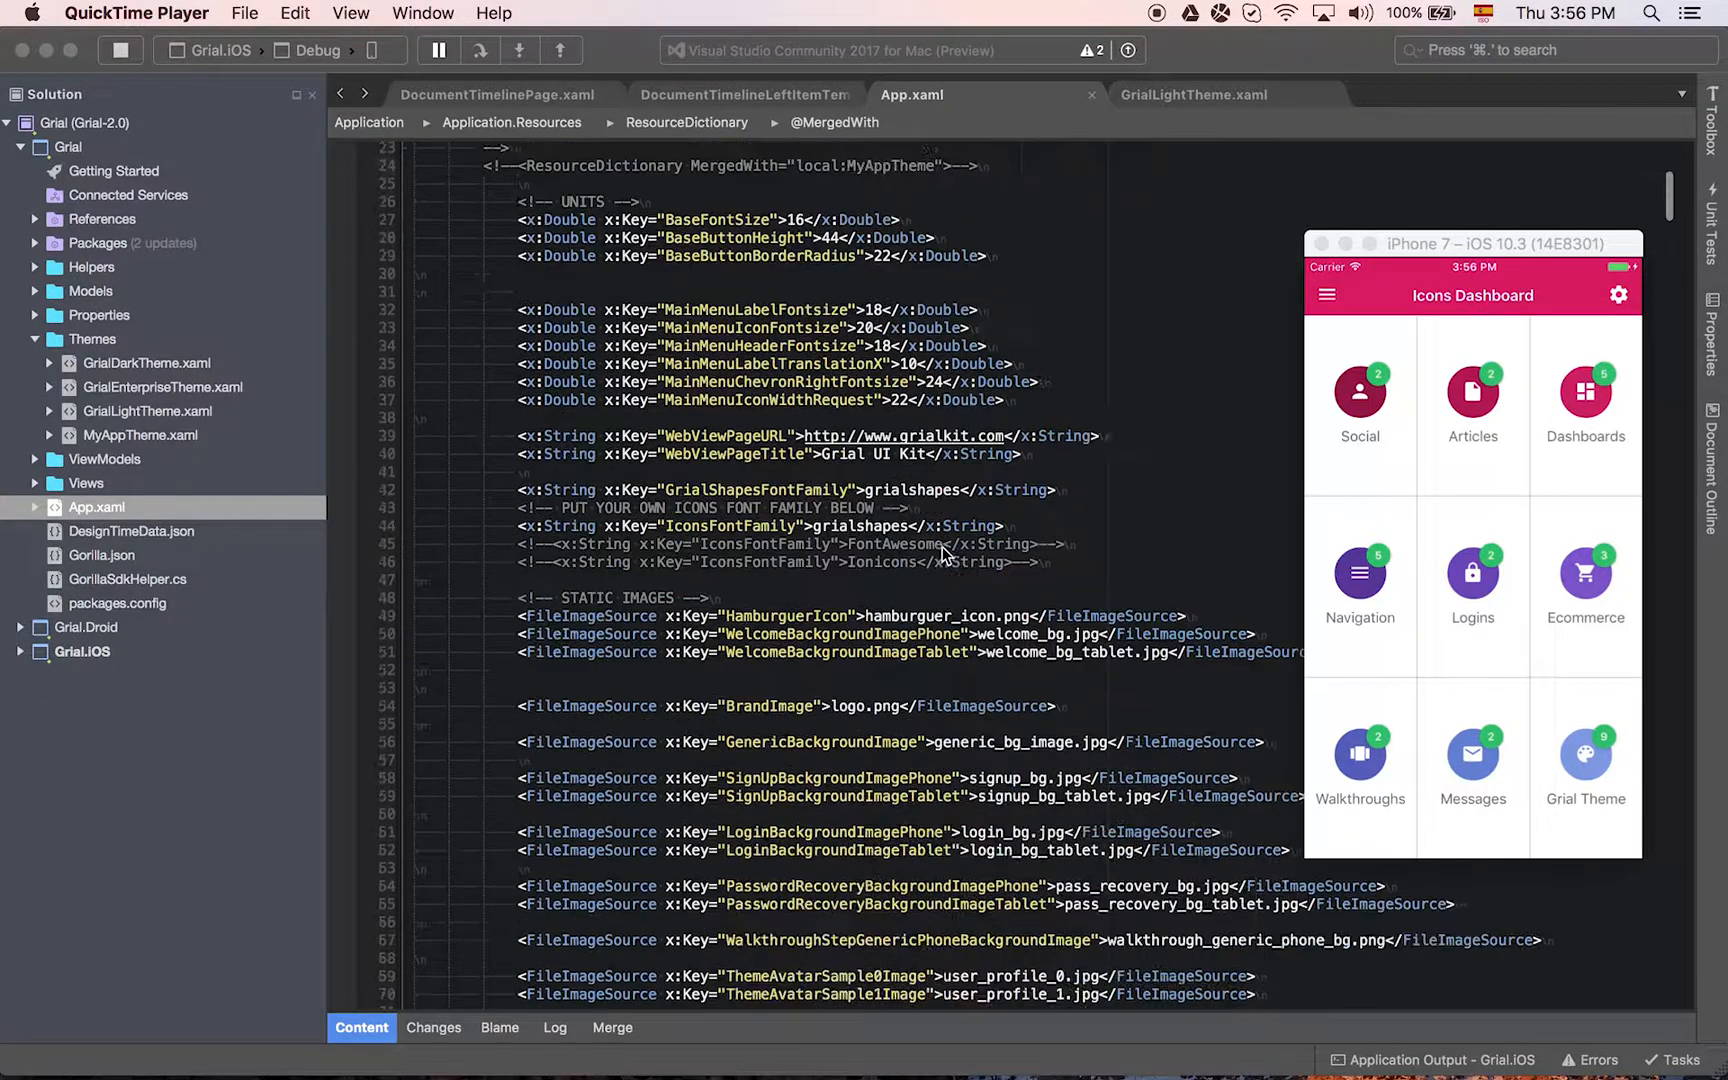
pyautogui.scroll(-3)
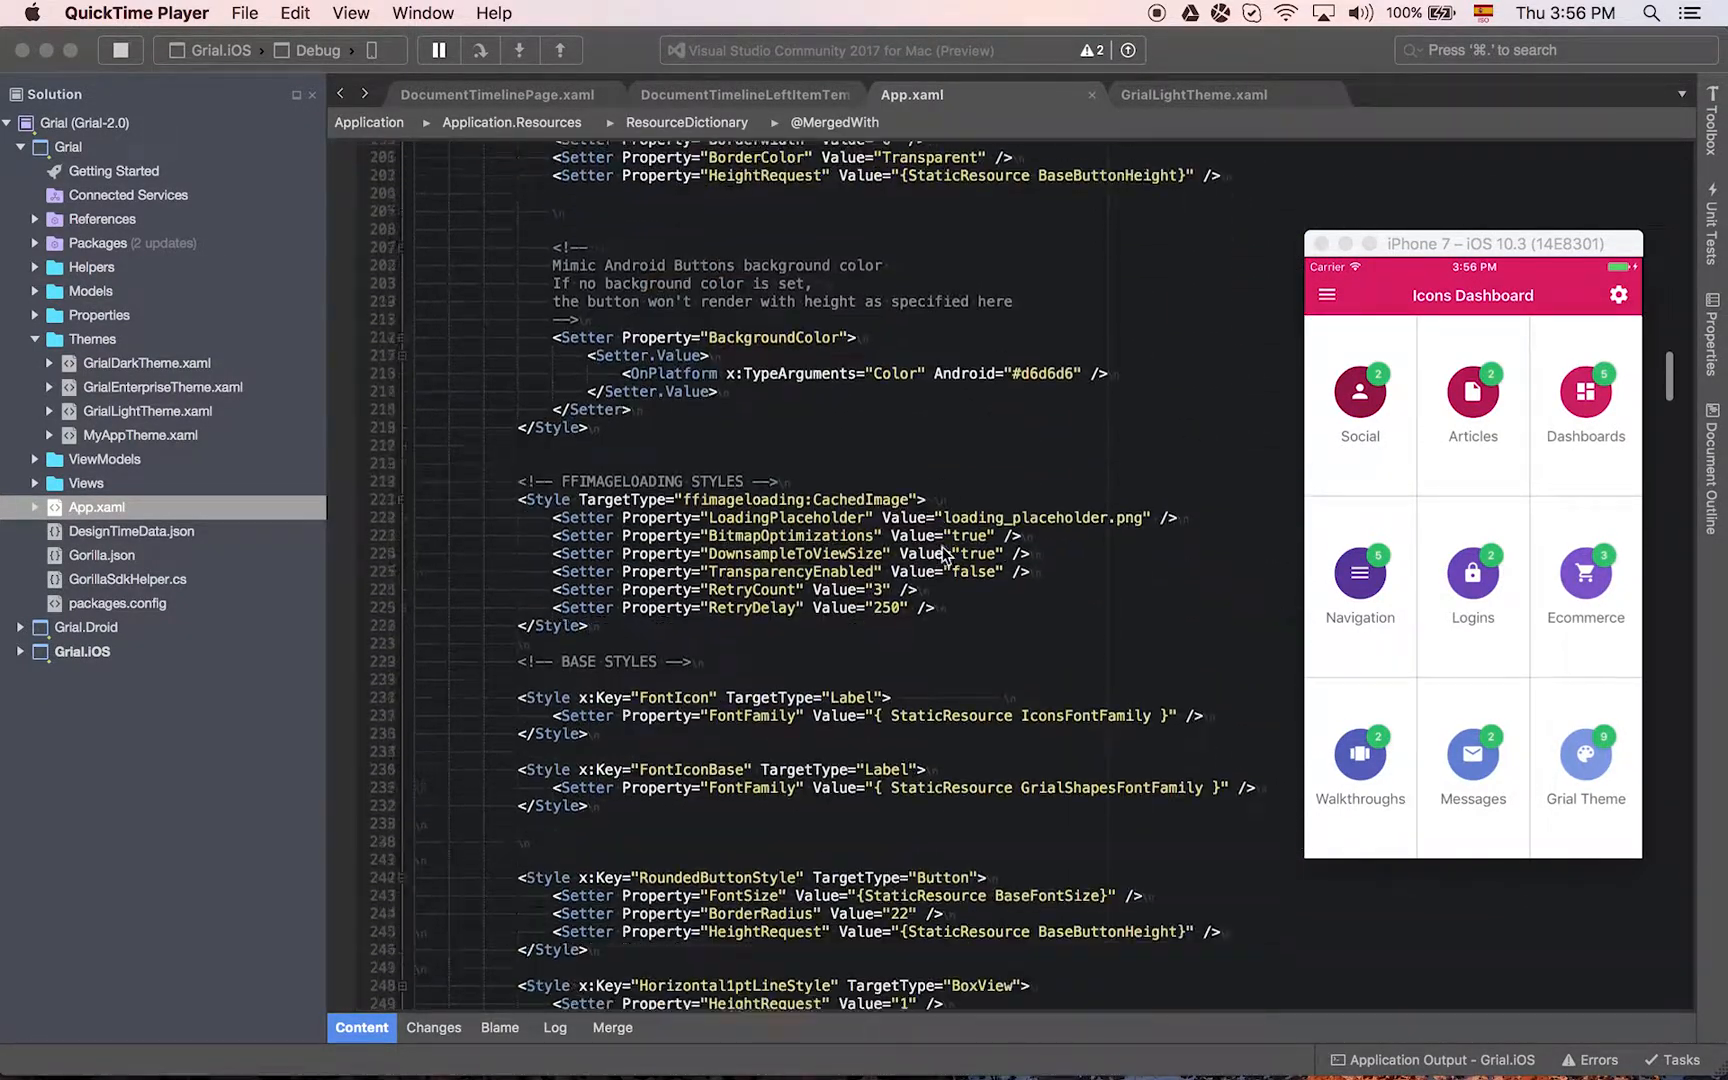
pyautogui.scroll(-3)
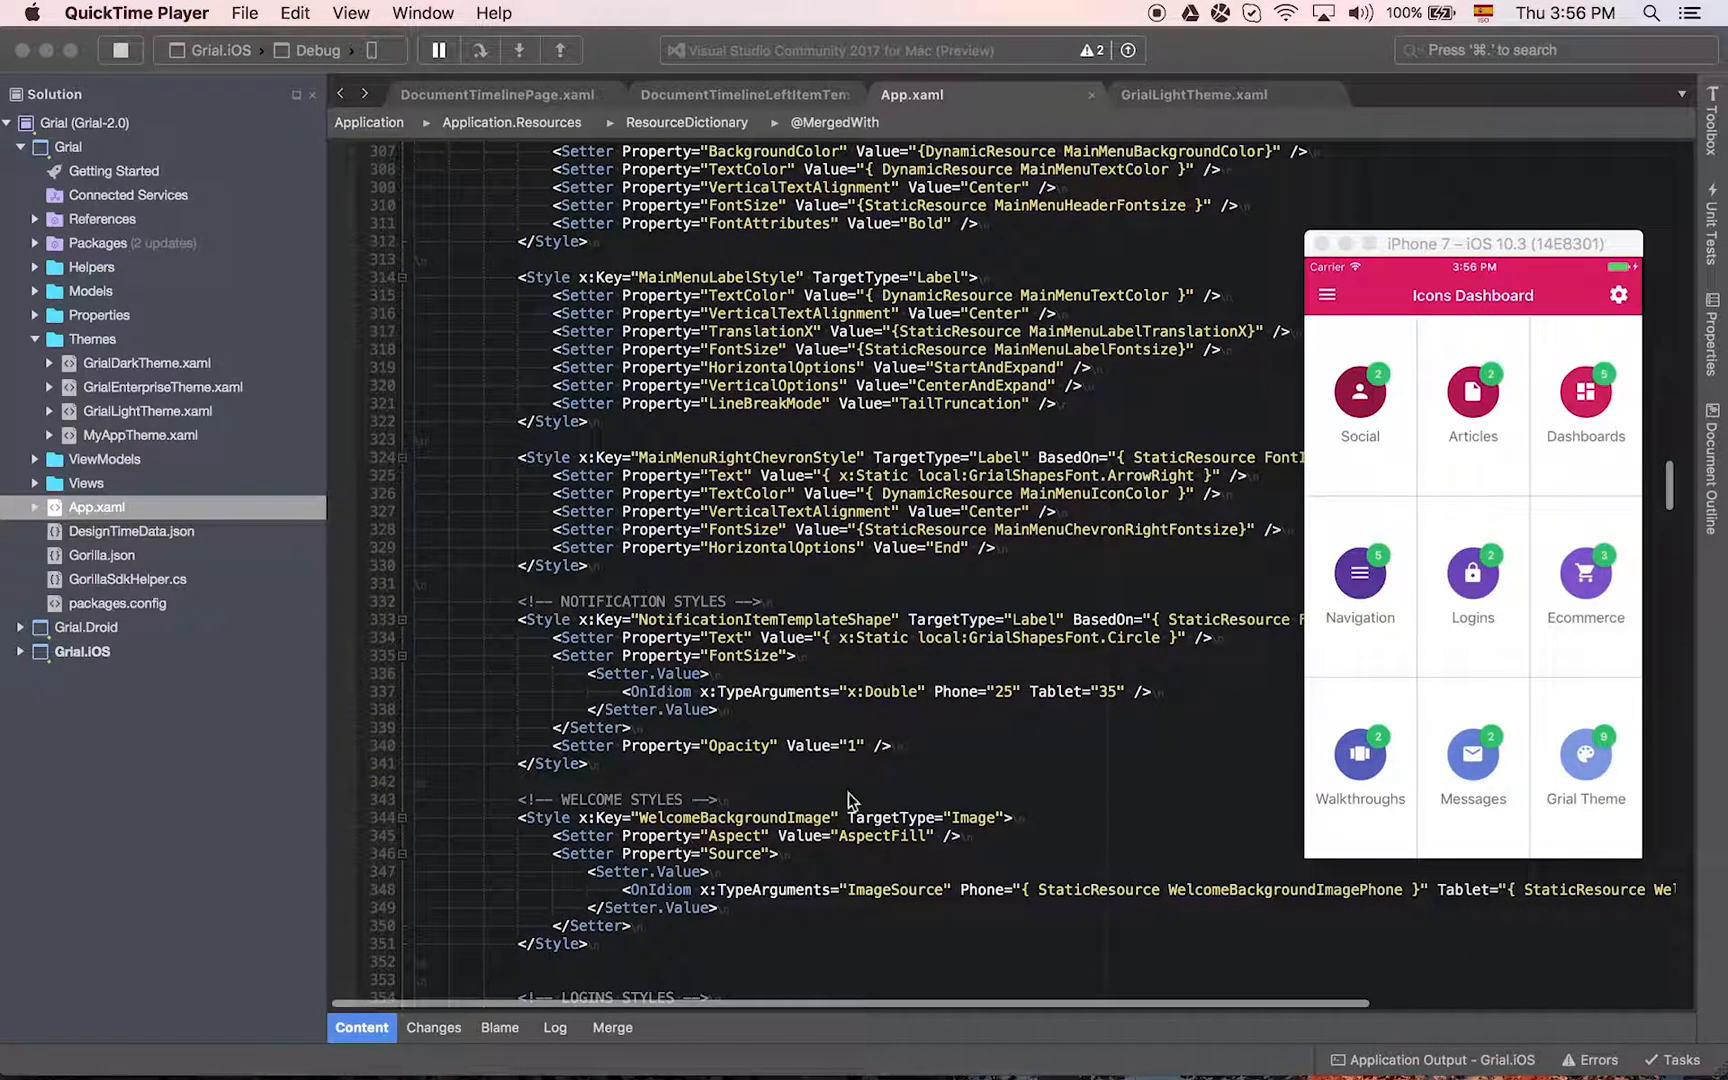
pyautogui.moveTo(1157, 105)
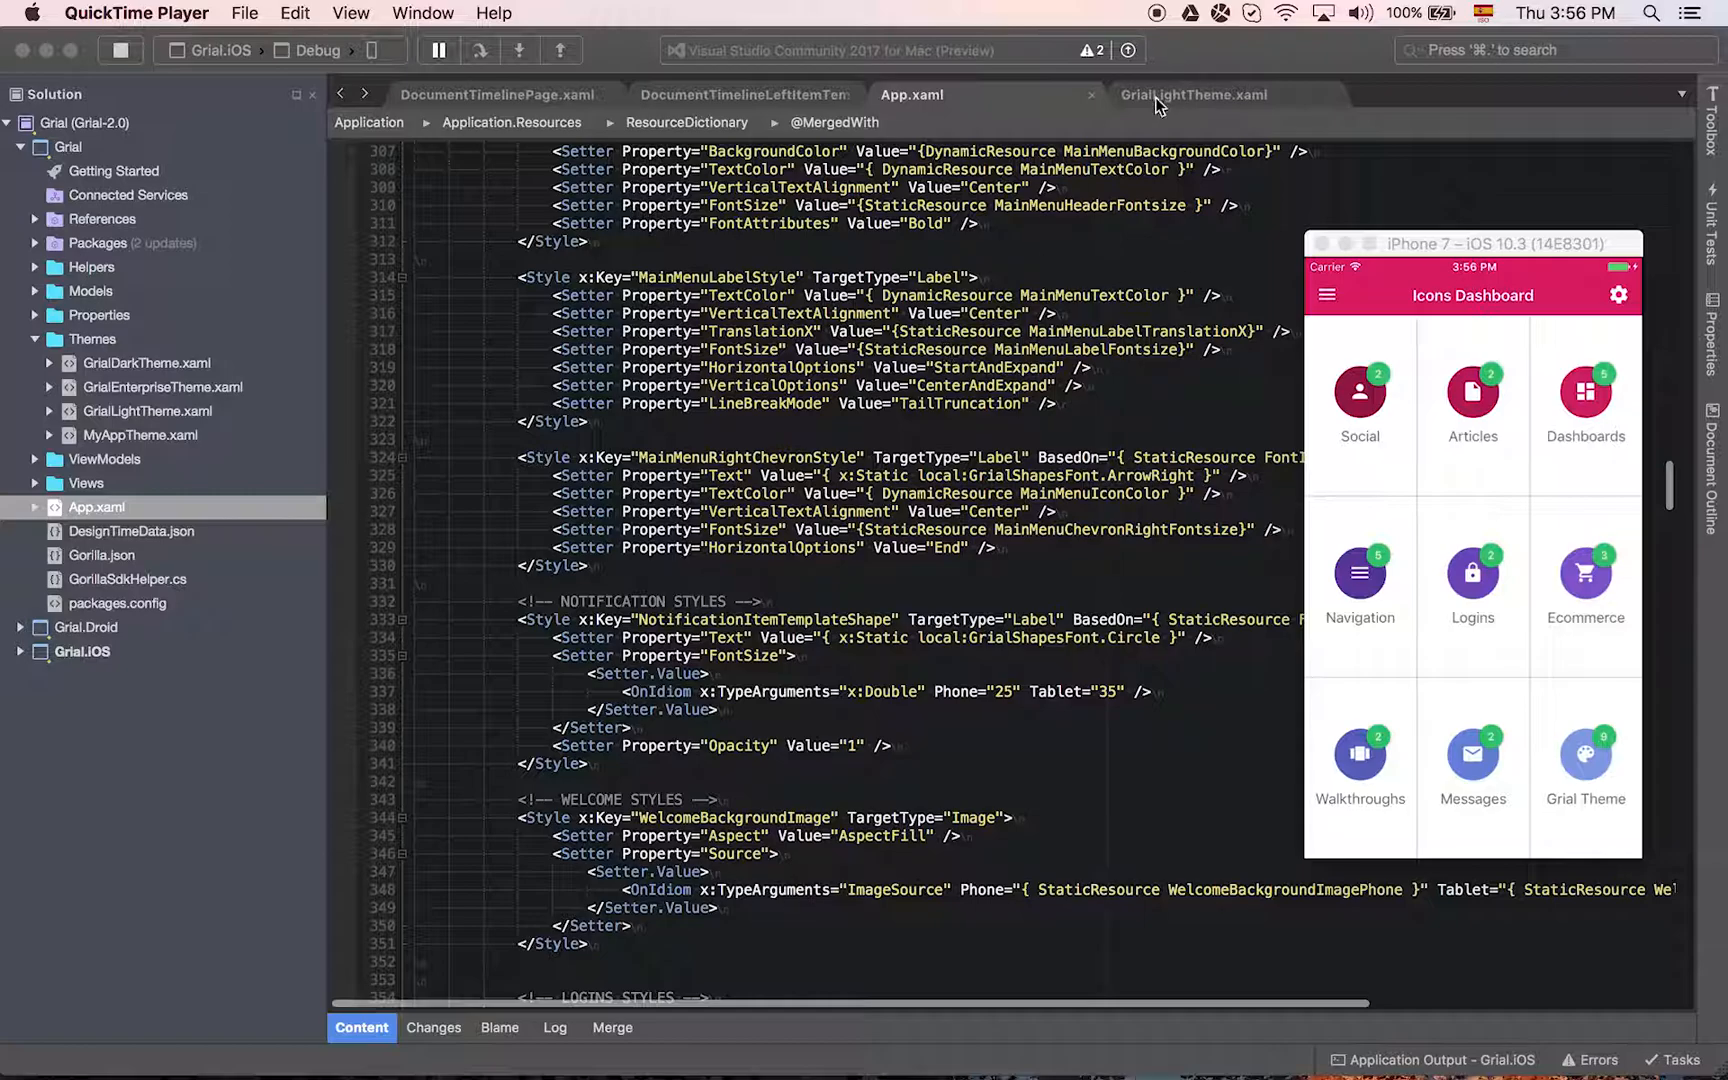
pyautogui.click(1194, 95)
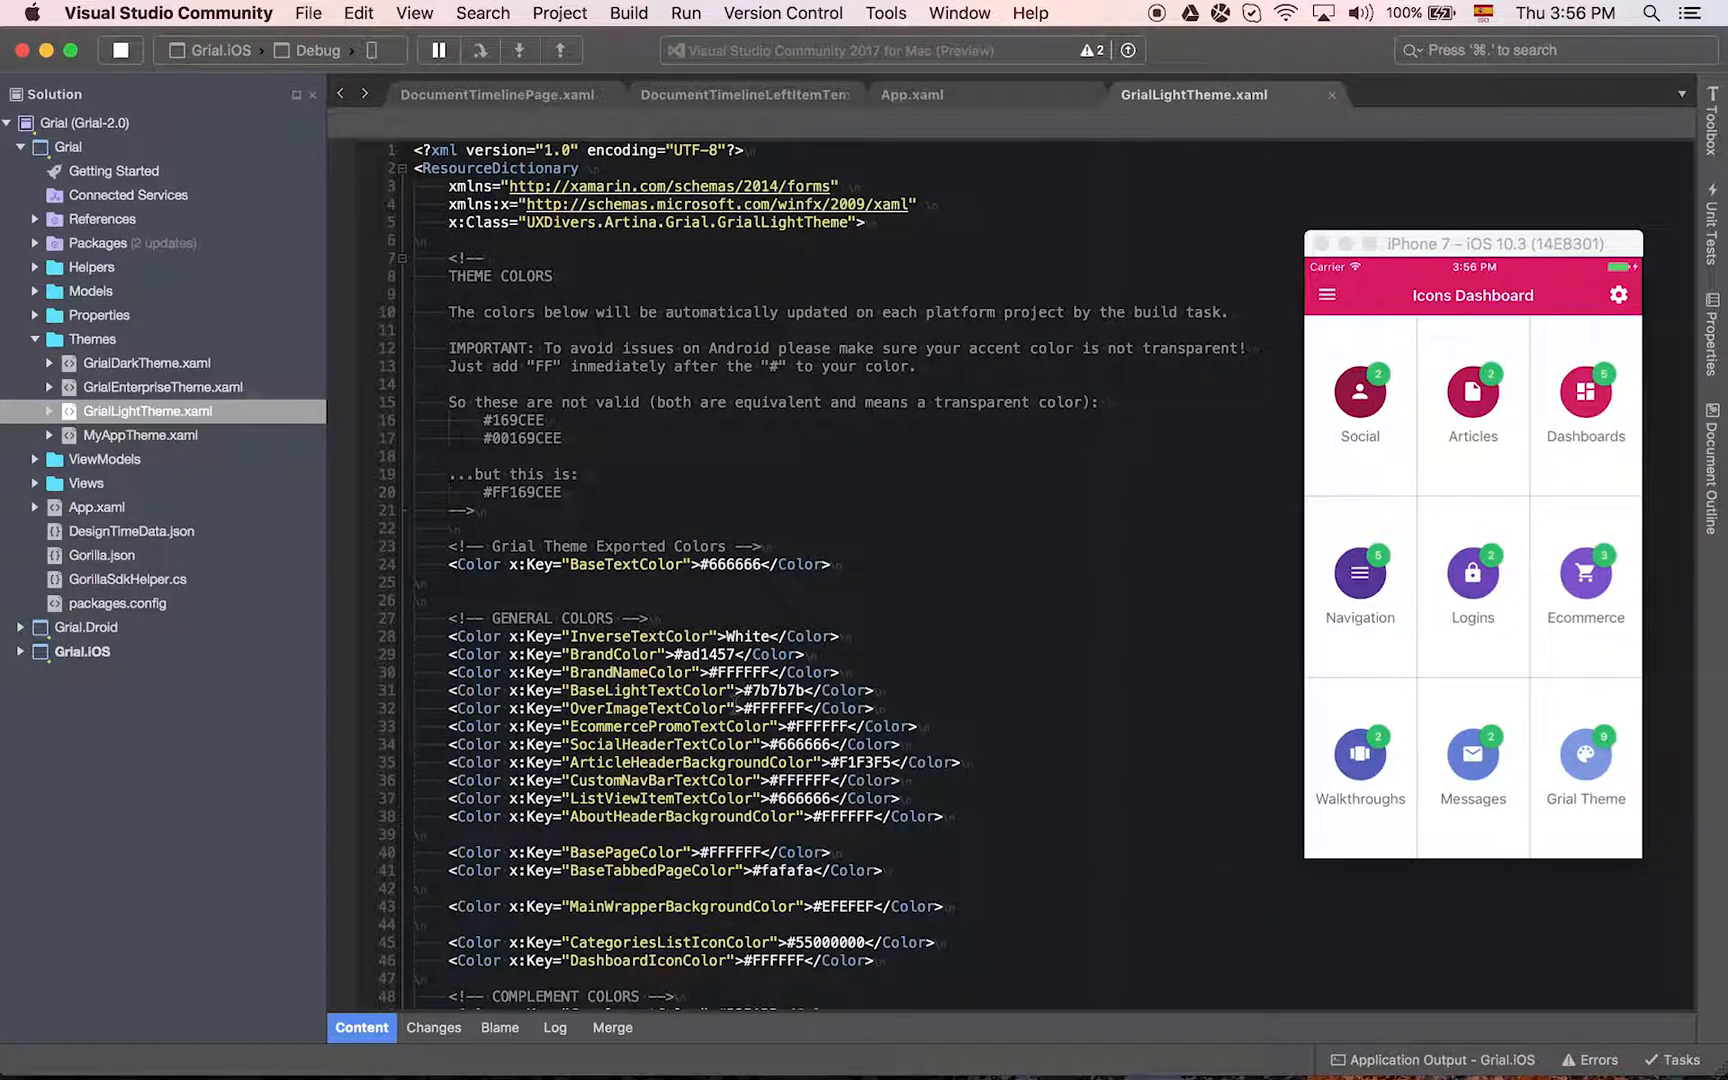
pyautogui.scroll(-3)
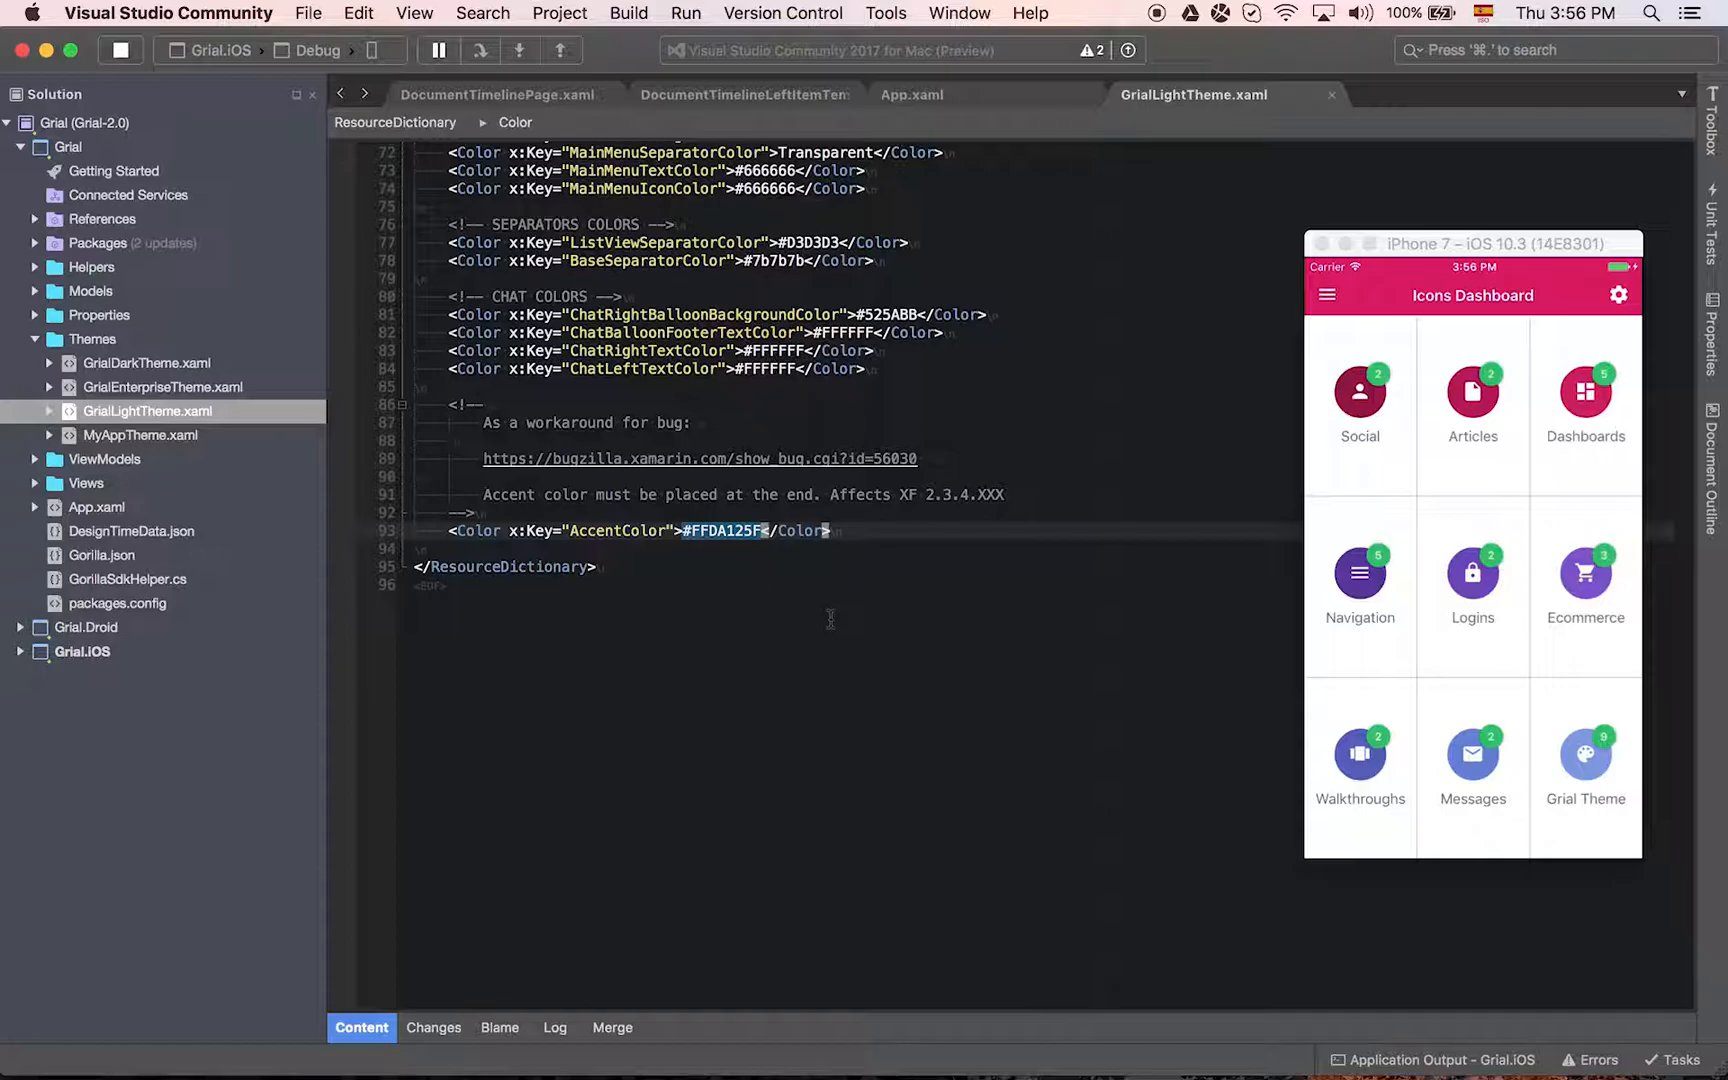
pyautogui.write('Red')
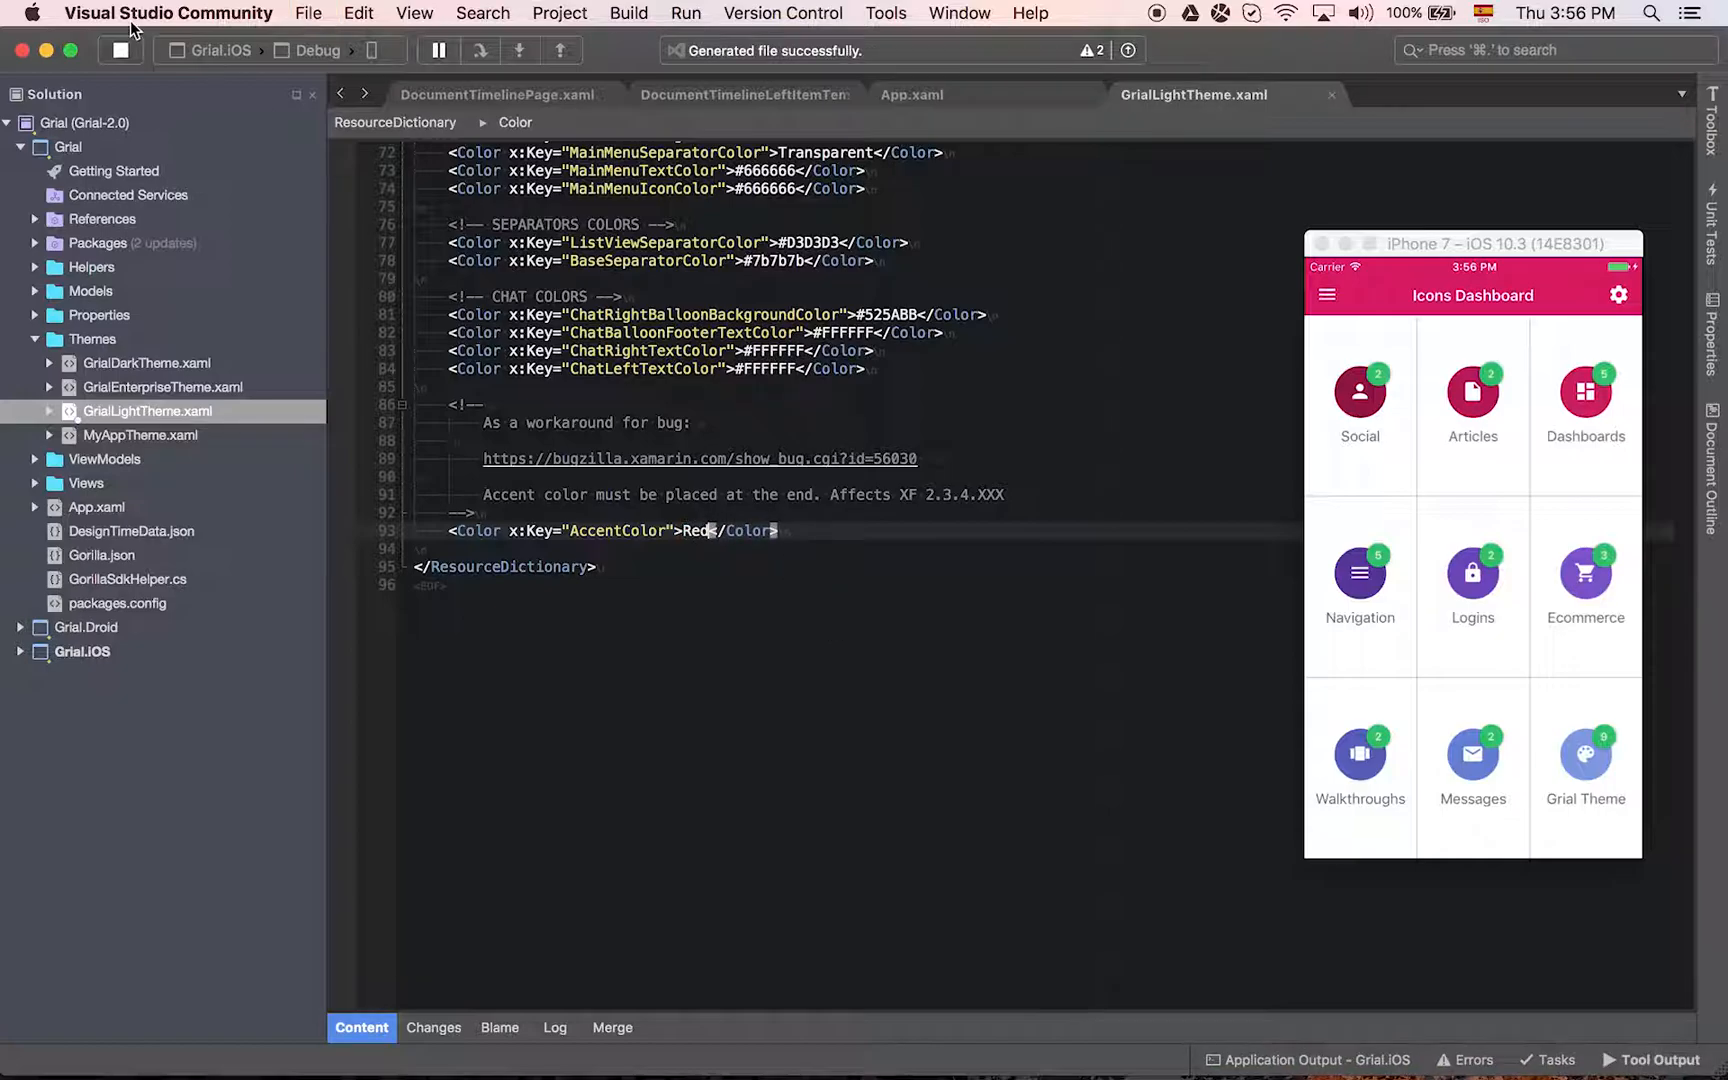
# - Stop the running app and relaunch Grial.iOS on the iPhone 7 simulator
pyautogui.click(120, 50)
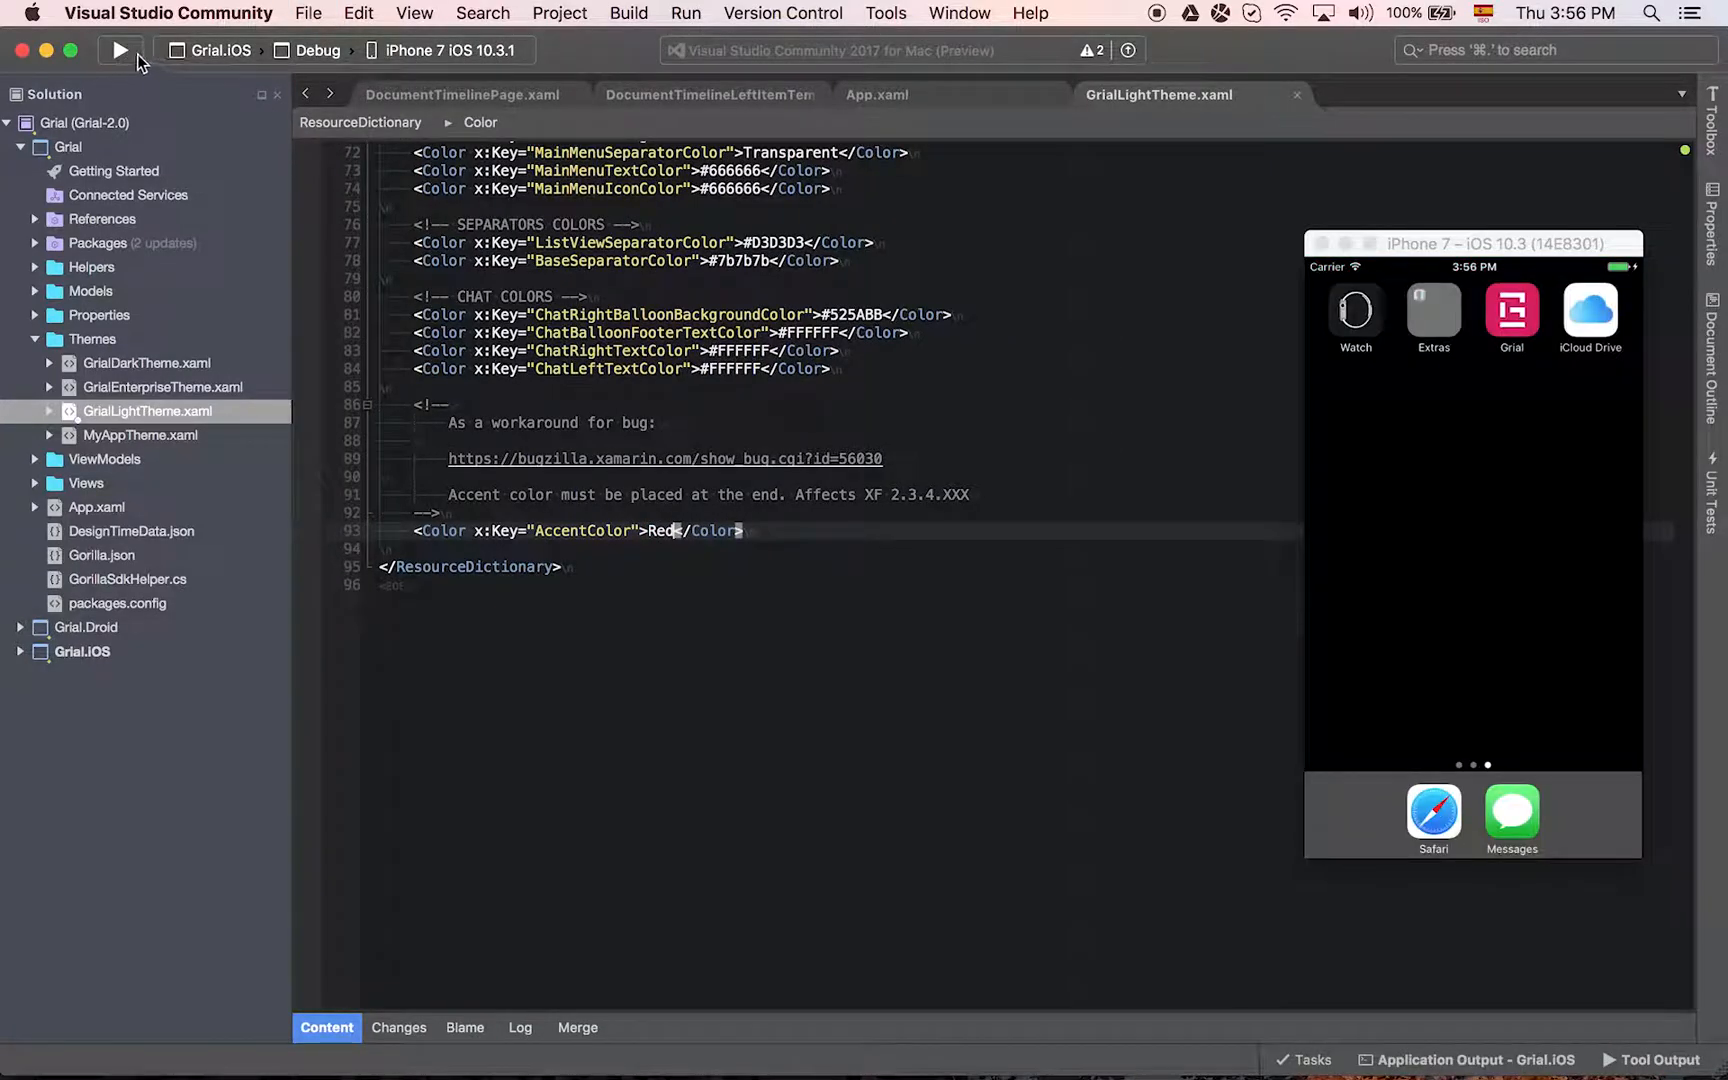
pyautogui.click(119, 50)
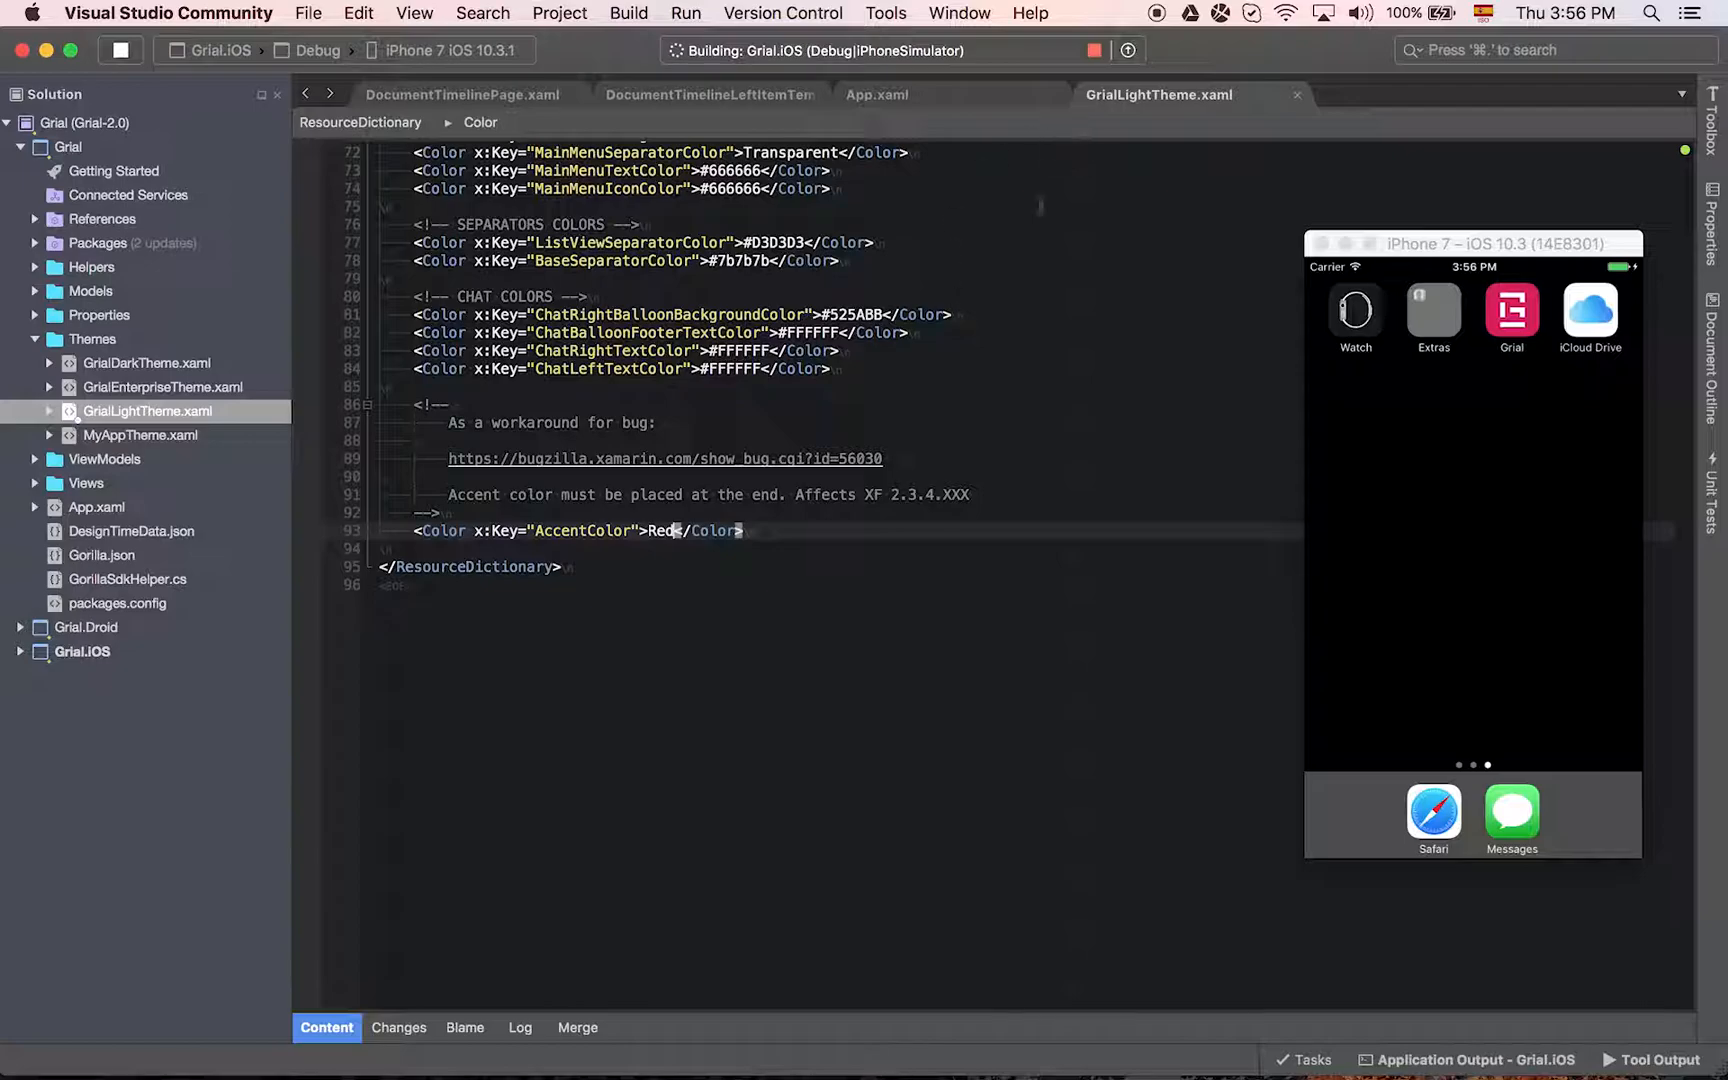
pyautogui.moveTo(984, 91)
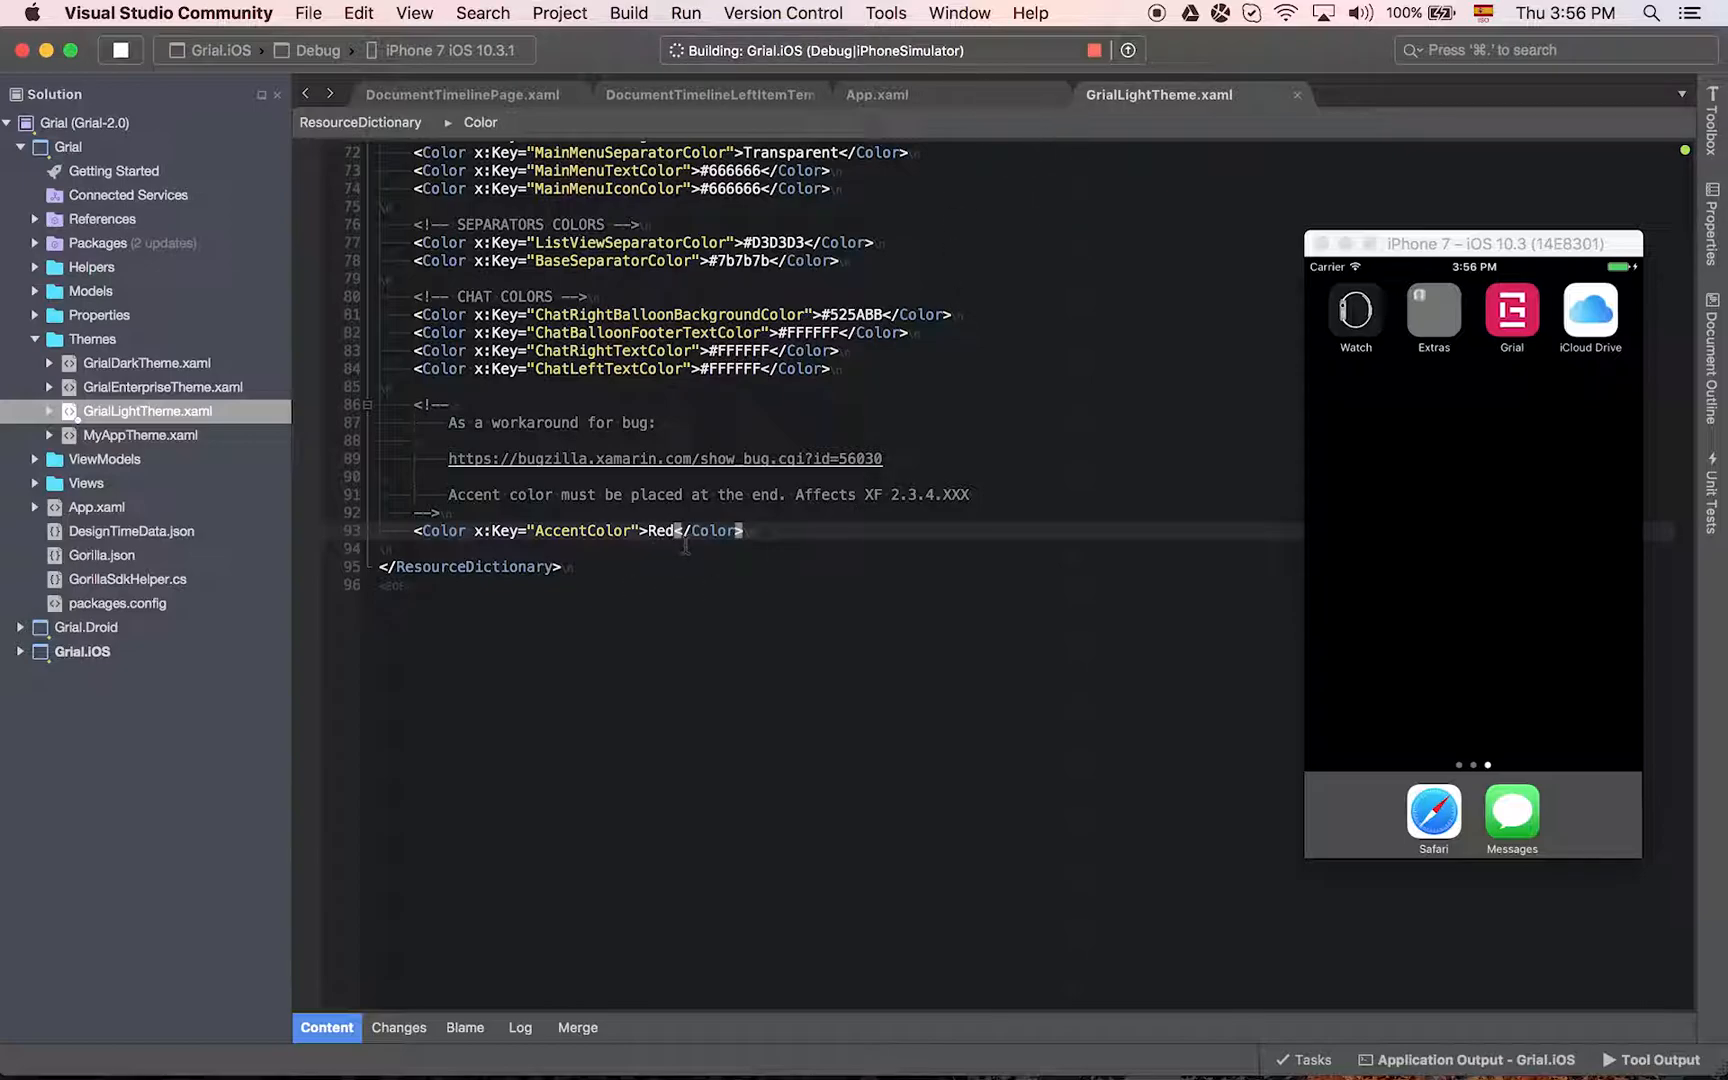
pyautogui.moveTo(953, 109)
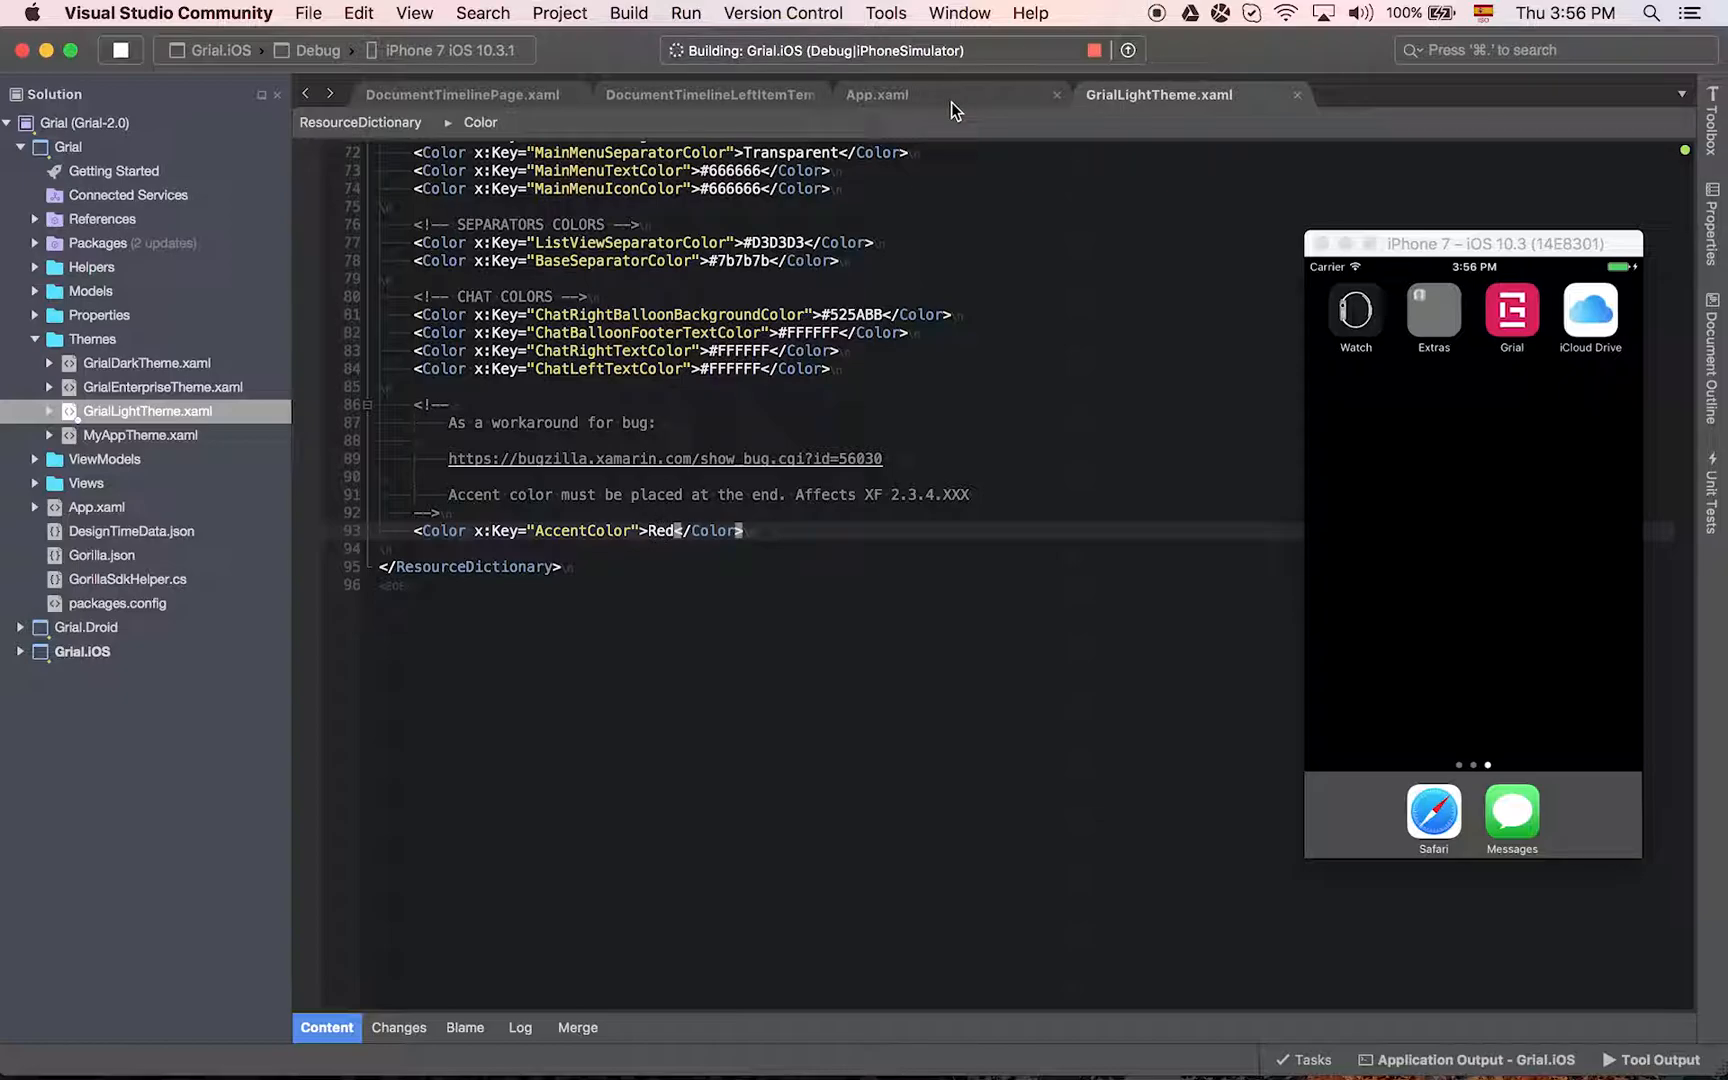
# - Show the MergedWith GrialLightTheme line at the top of App.xaml
pyautogui.click(876, 95)
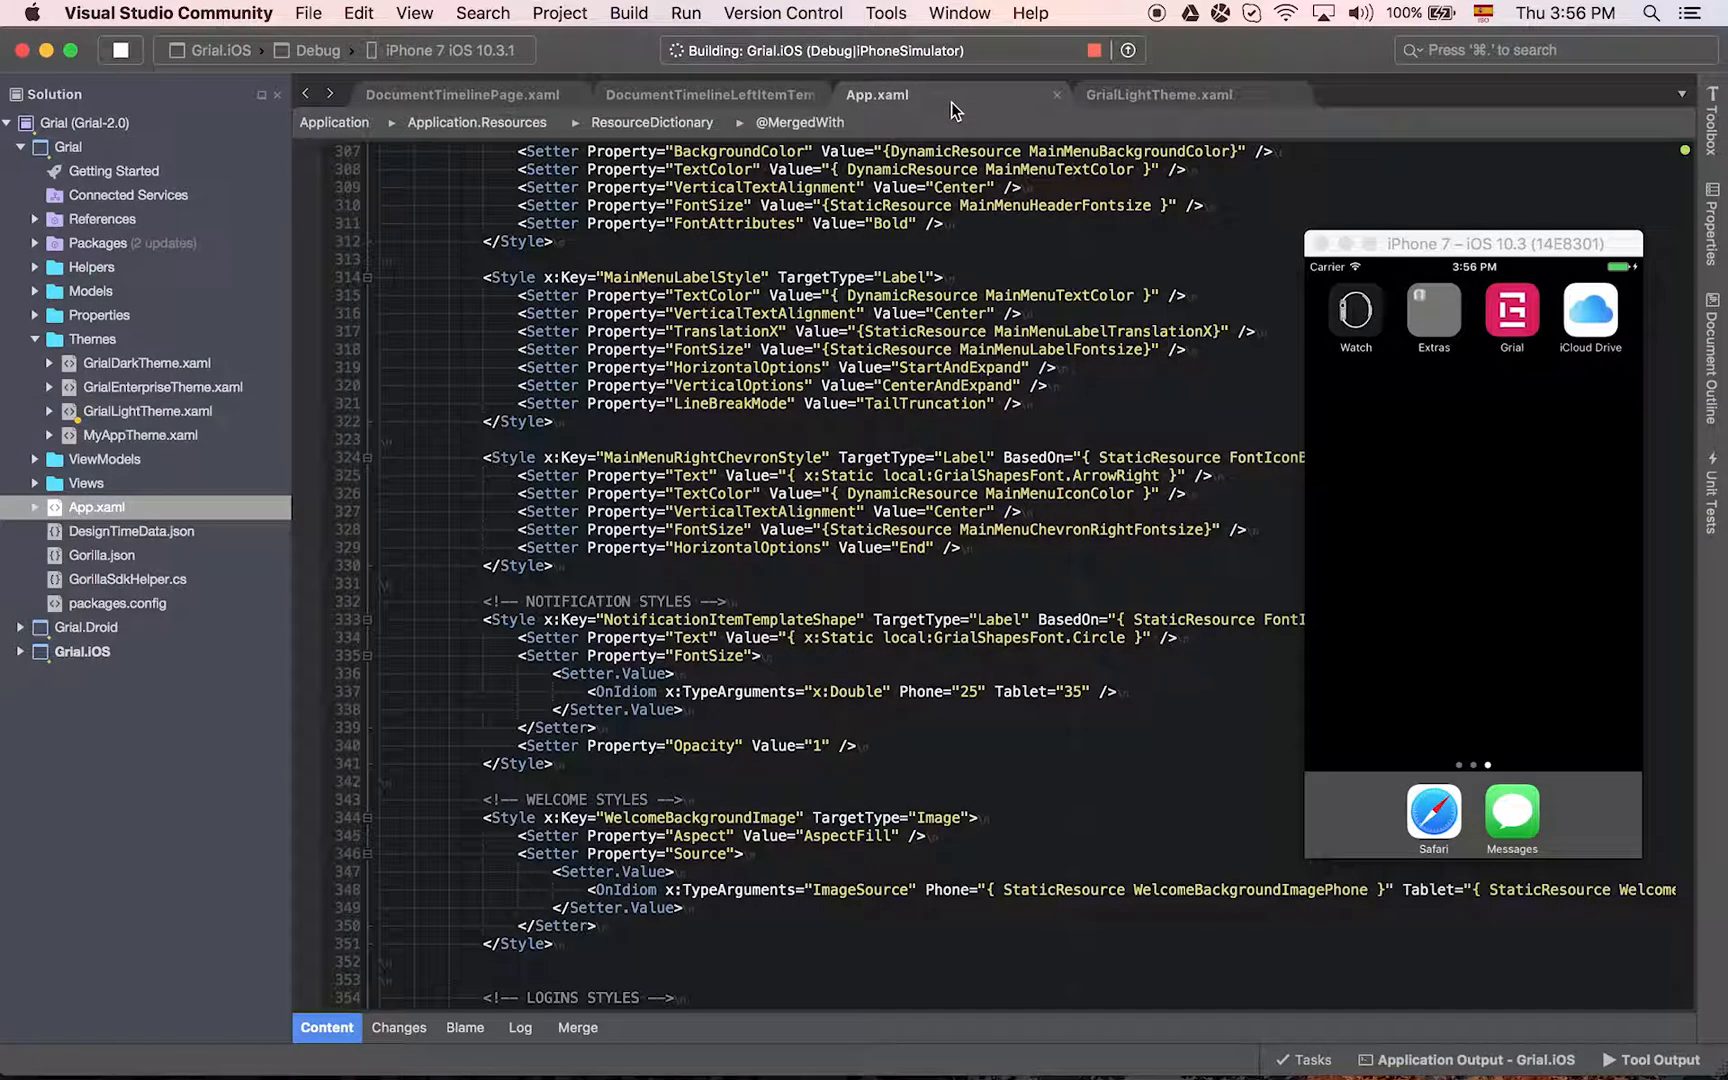
pyautogui.scroll(3)
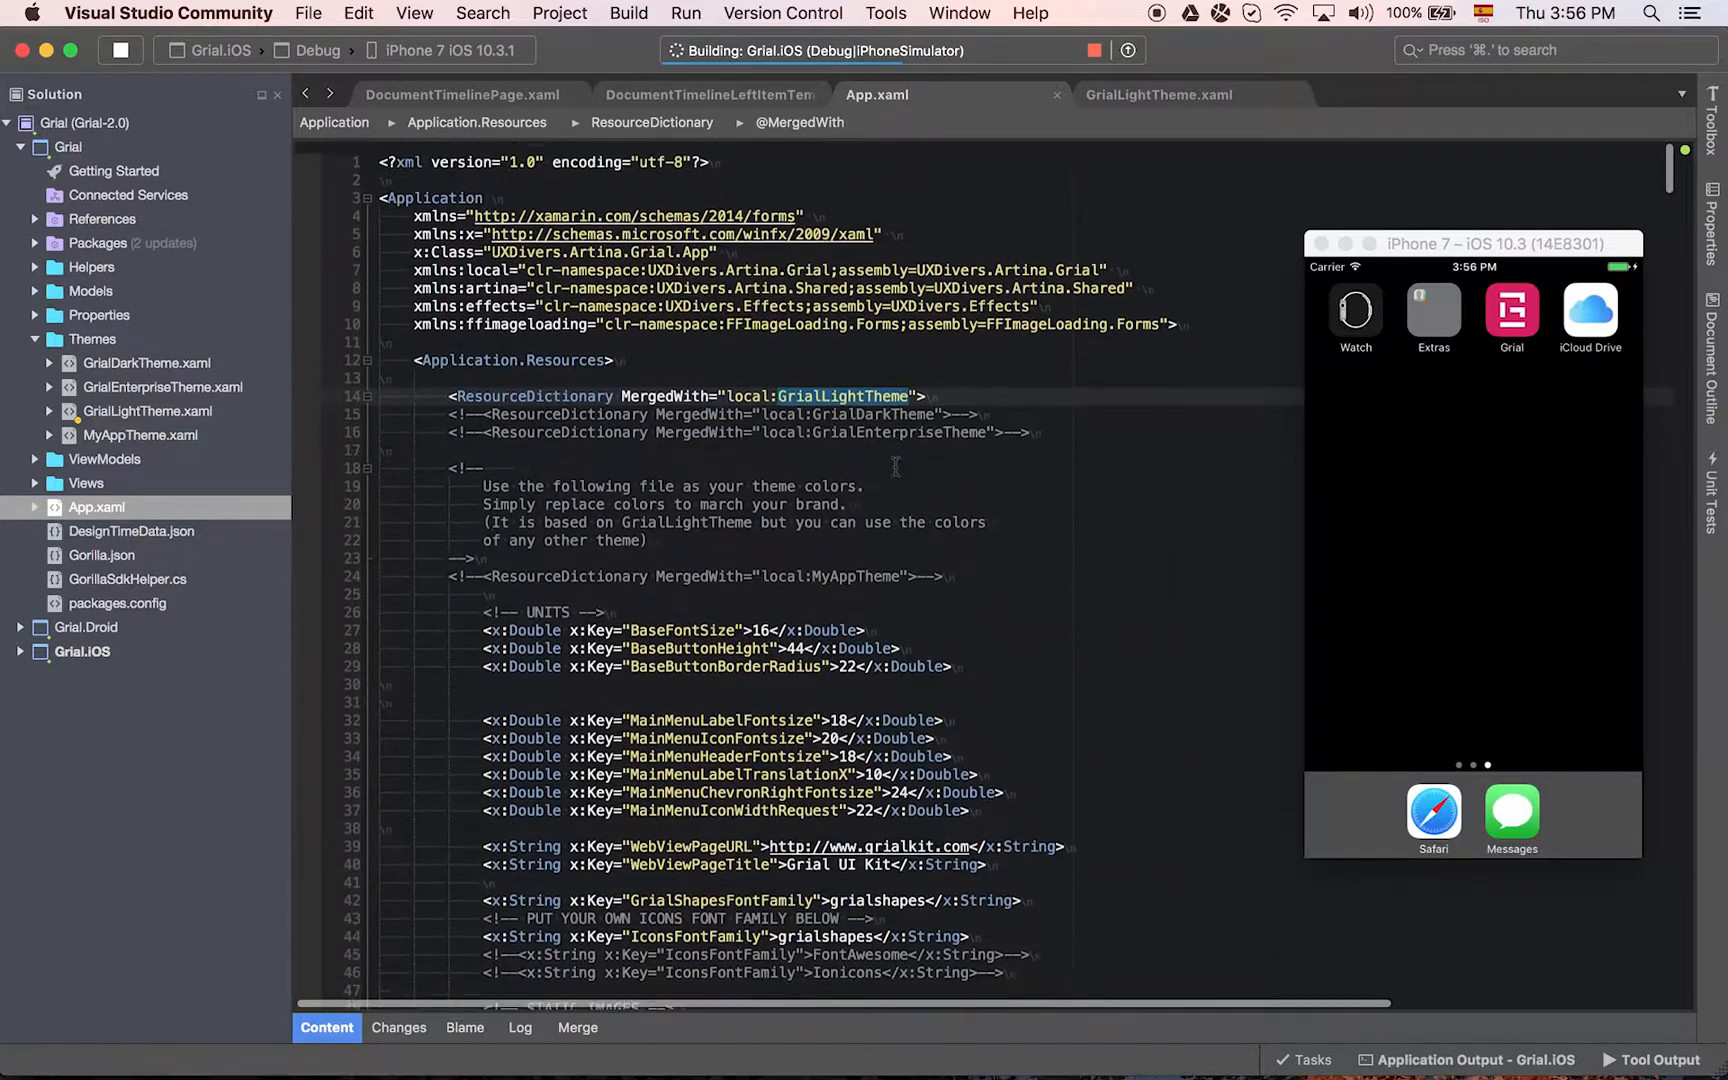
pyautogui.scroll(3)
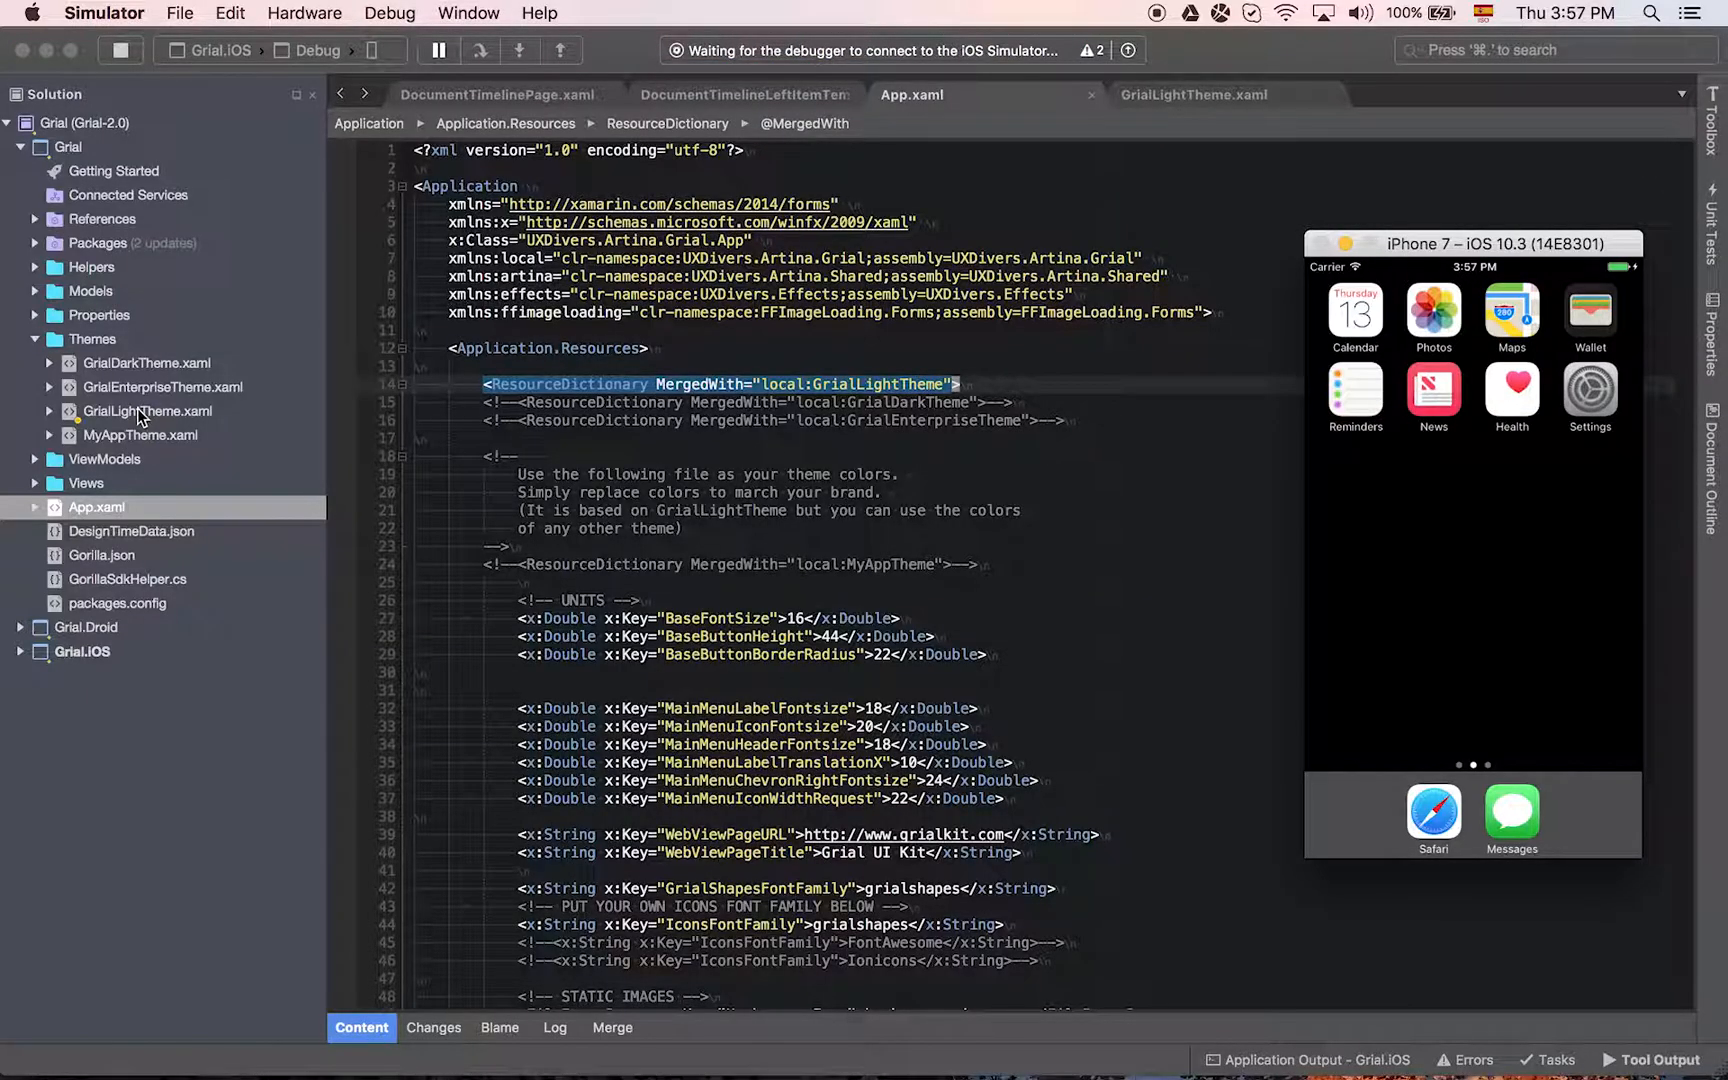
pyautogui.moveTo(127, 375)
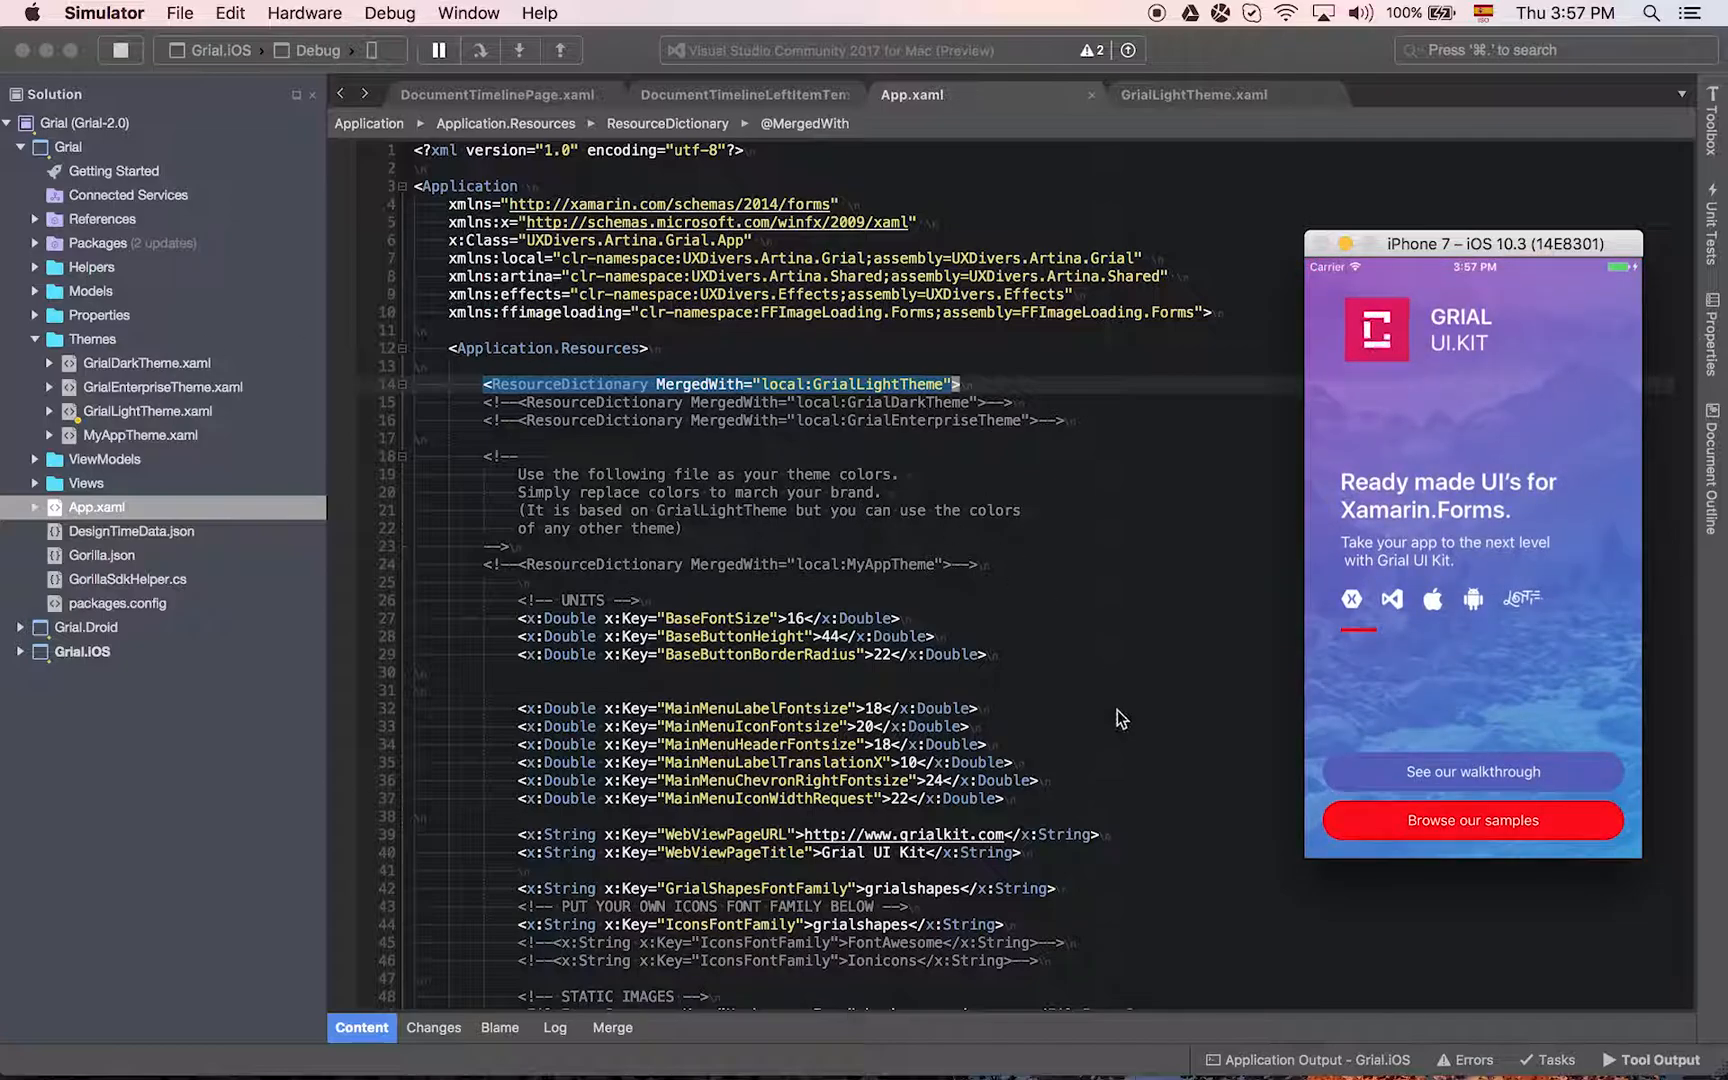
pyautogui.moveTo(1367, 820)
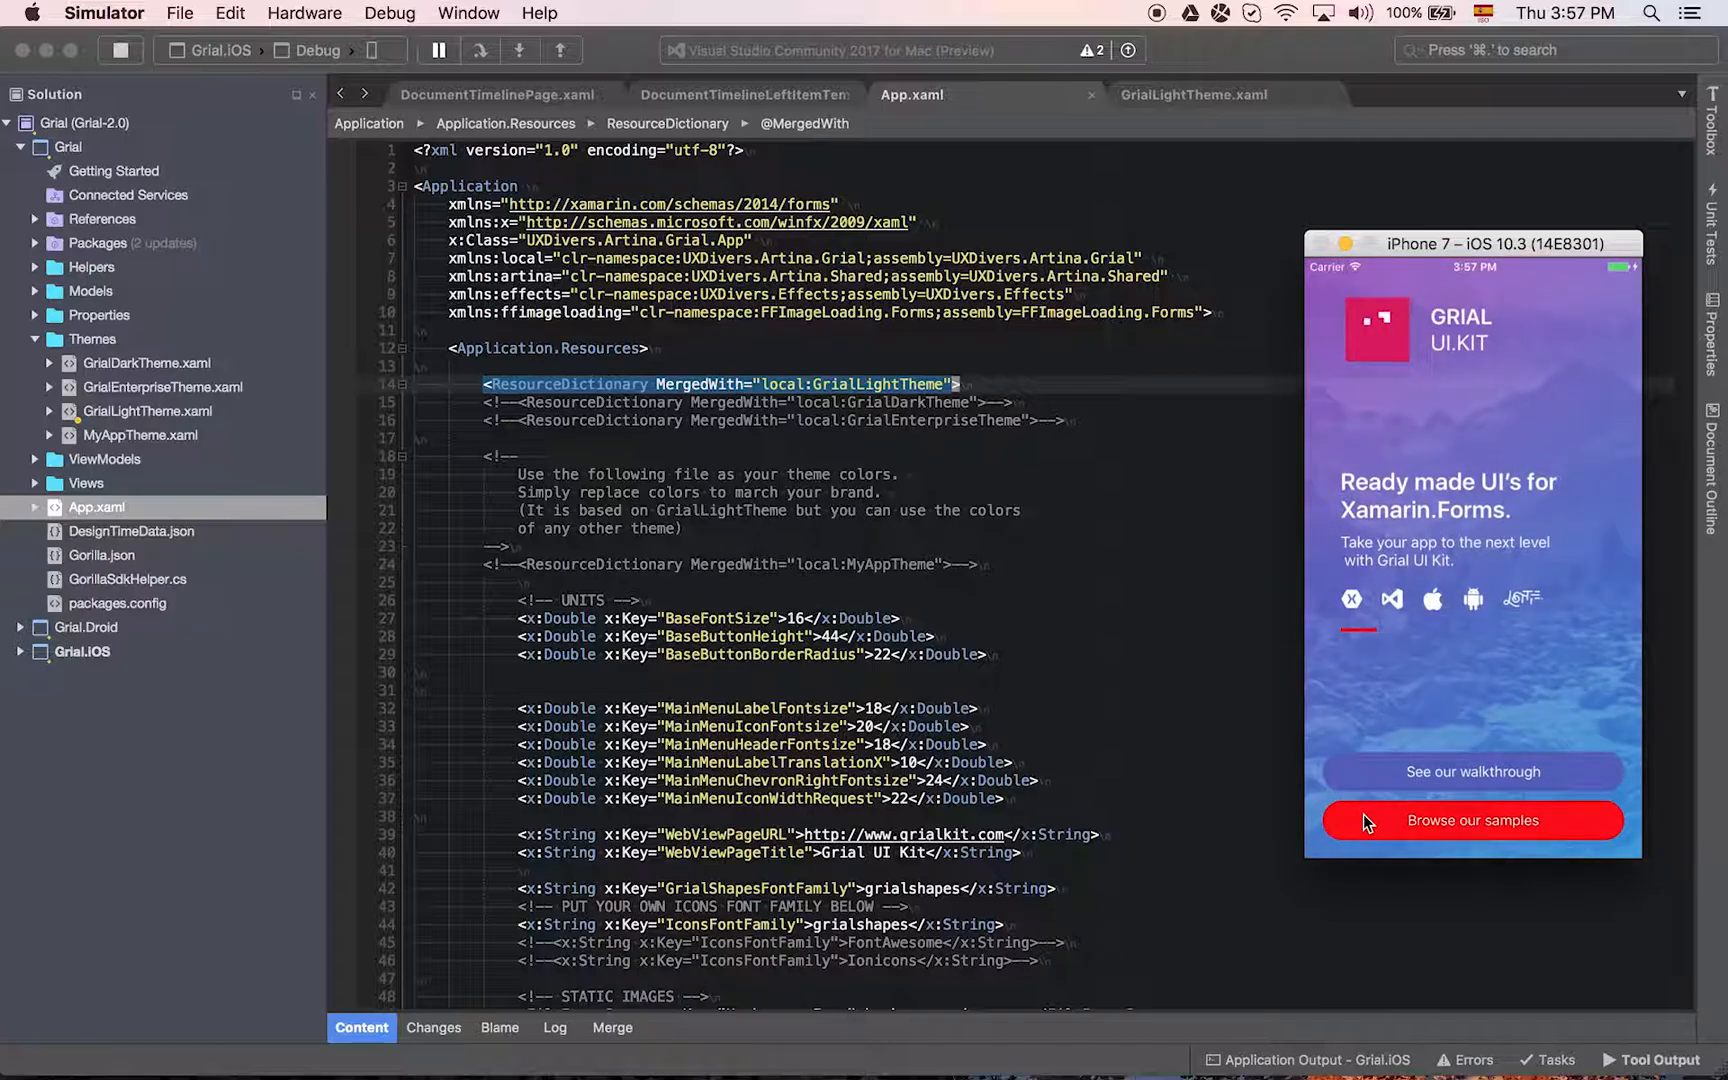
# - Browse the samples and reach the Icons Dashboard via the side menu's Dashboards section
pyautogui.click(1470, 820)
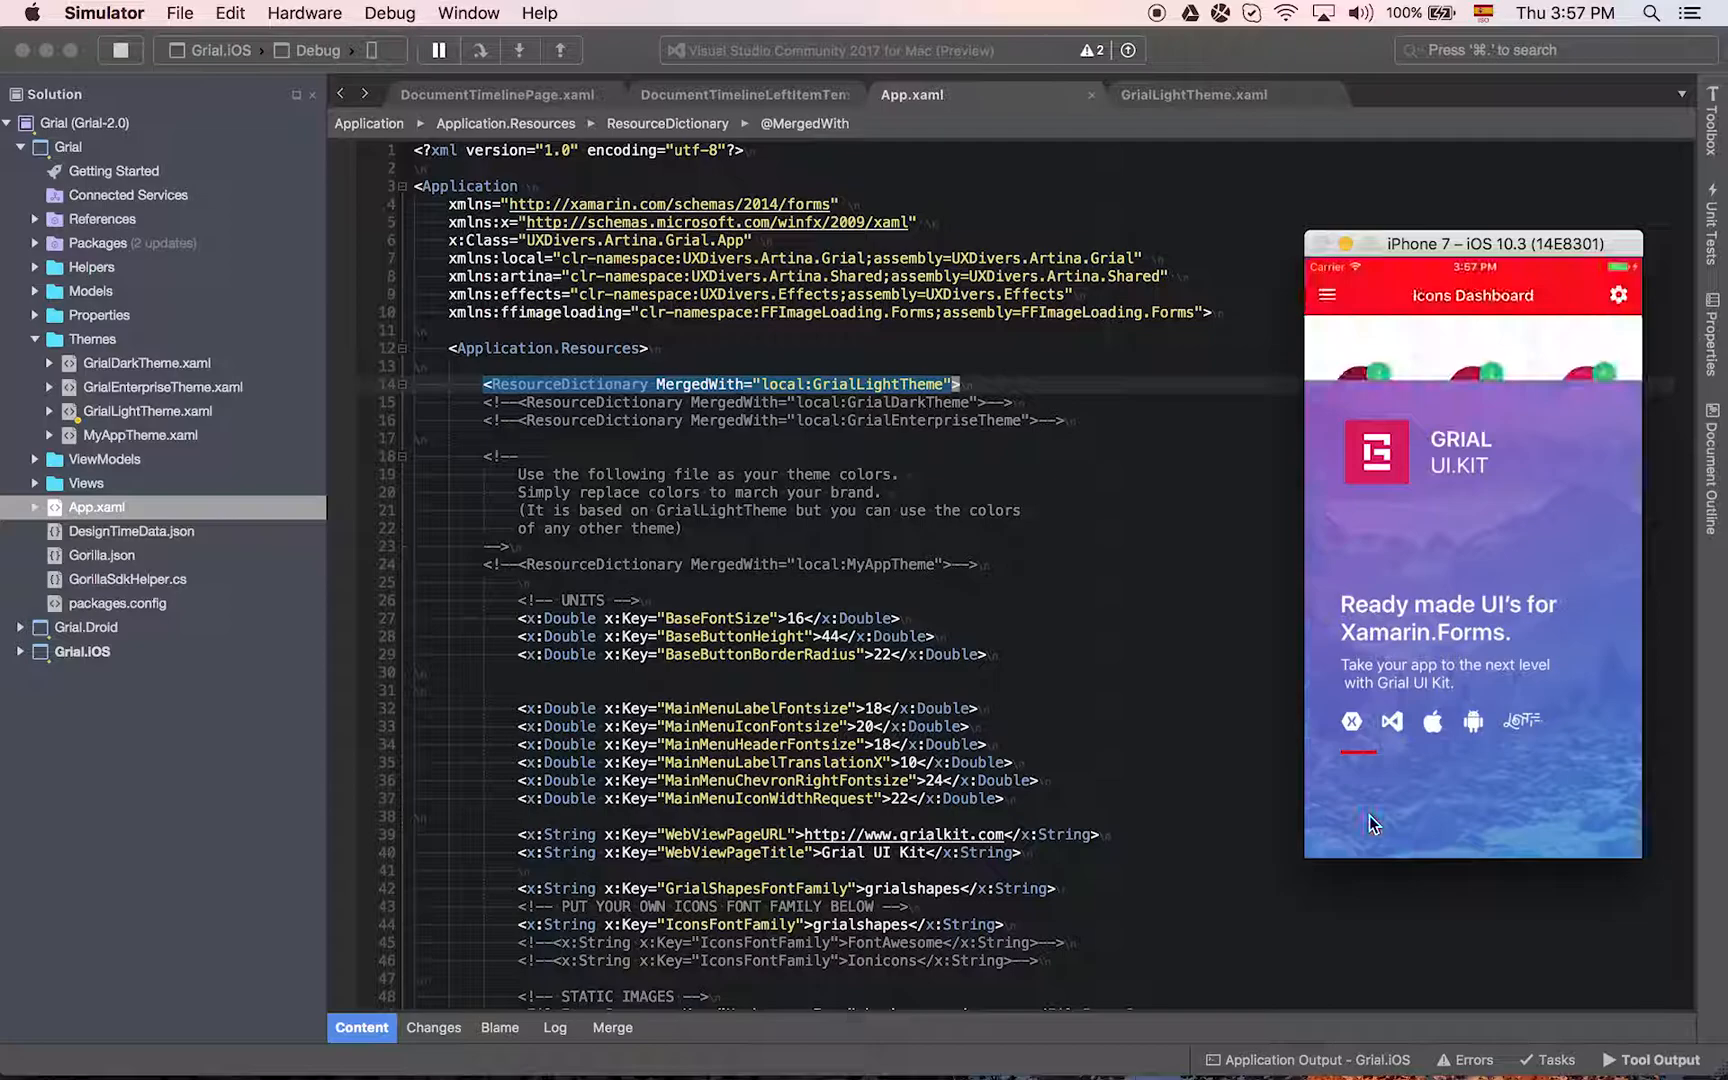
pyautogui.click(1327, 294)
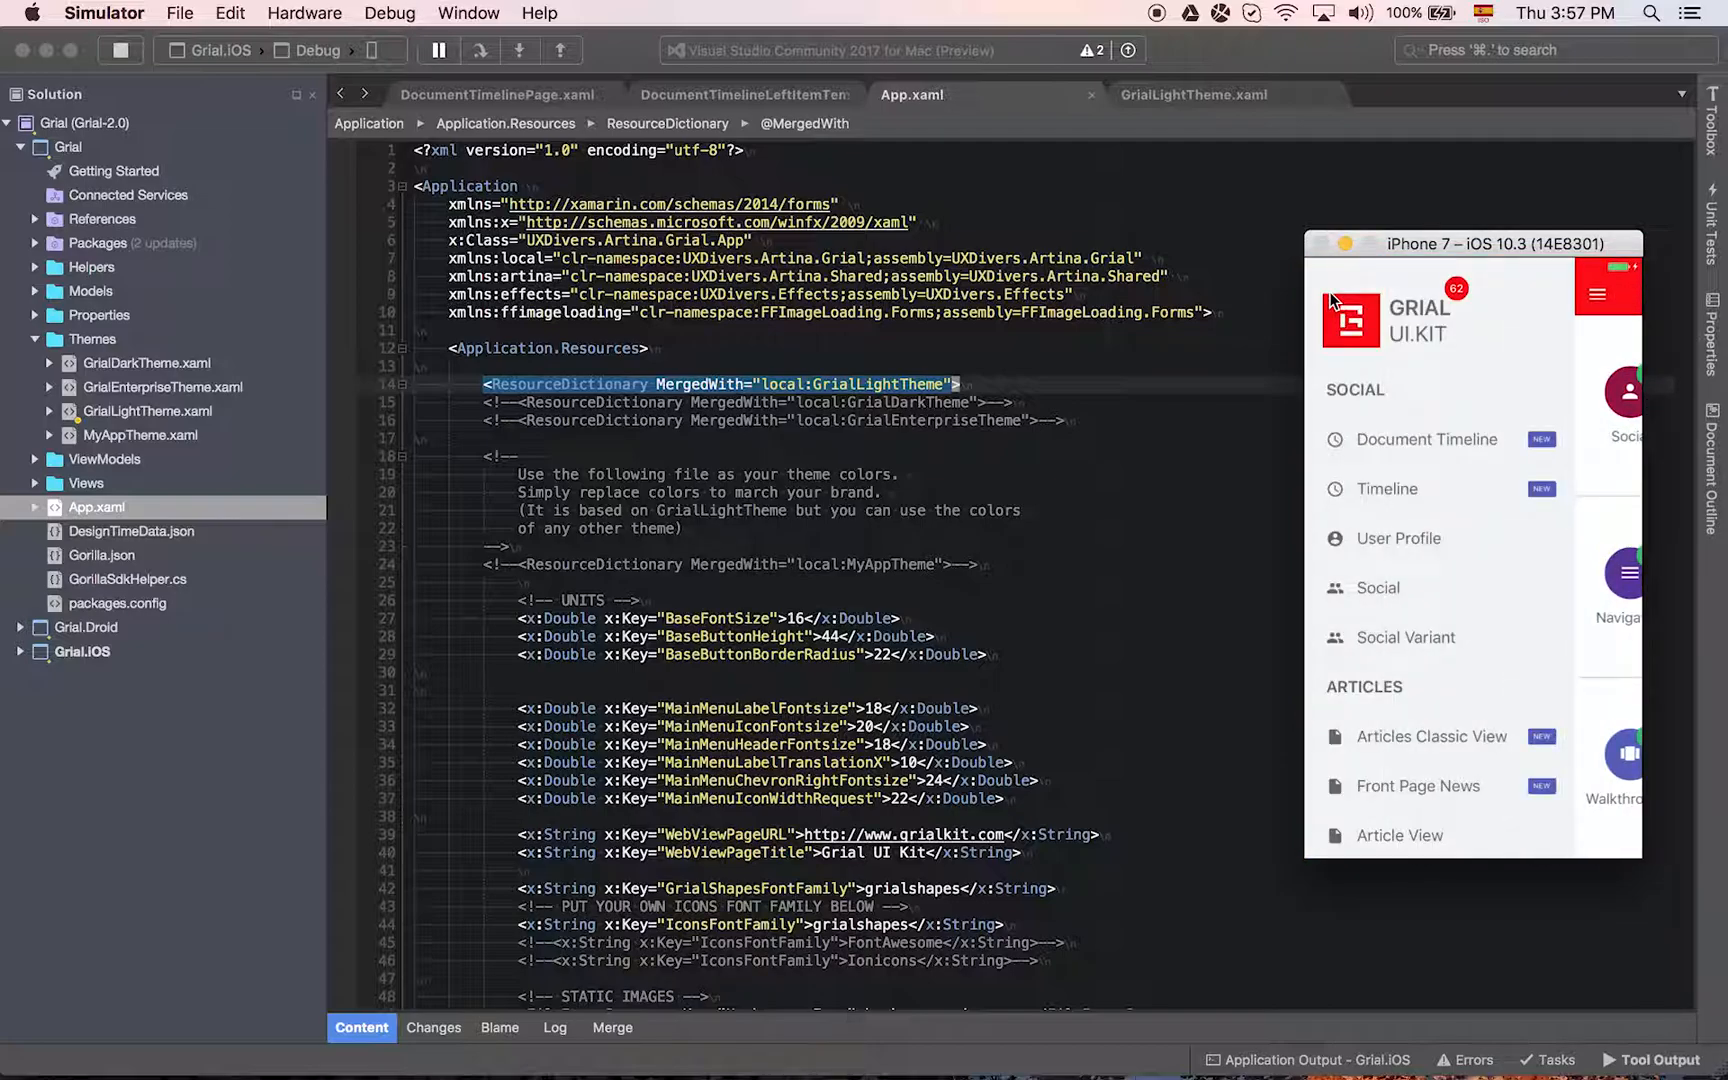
pyautogui.scroll(-3)
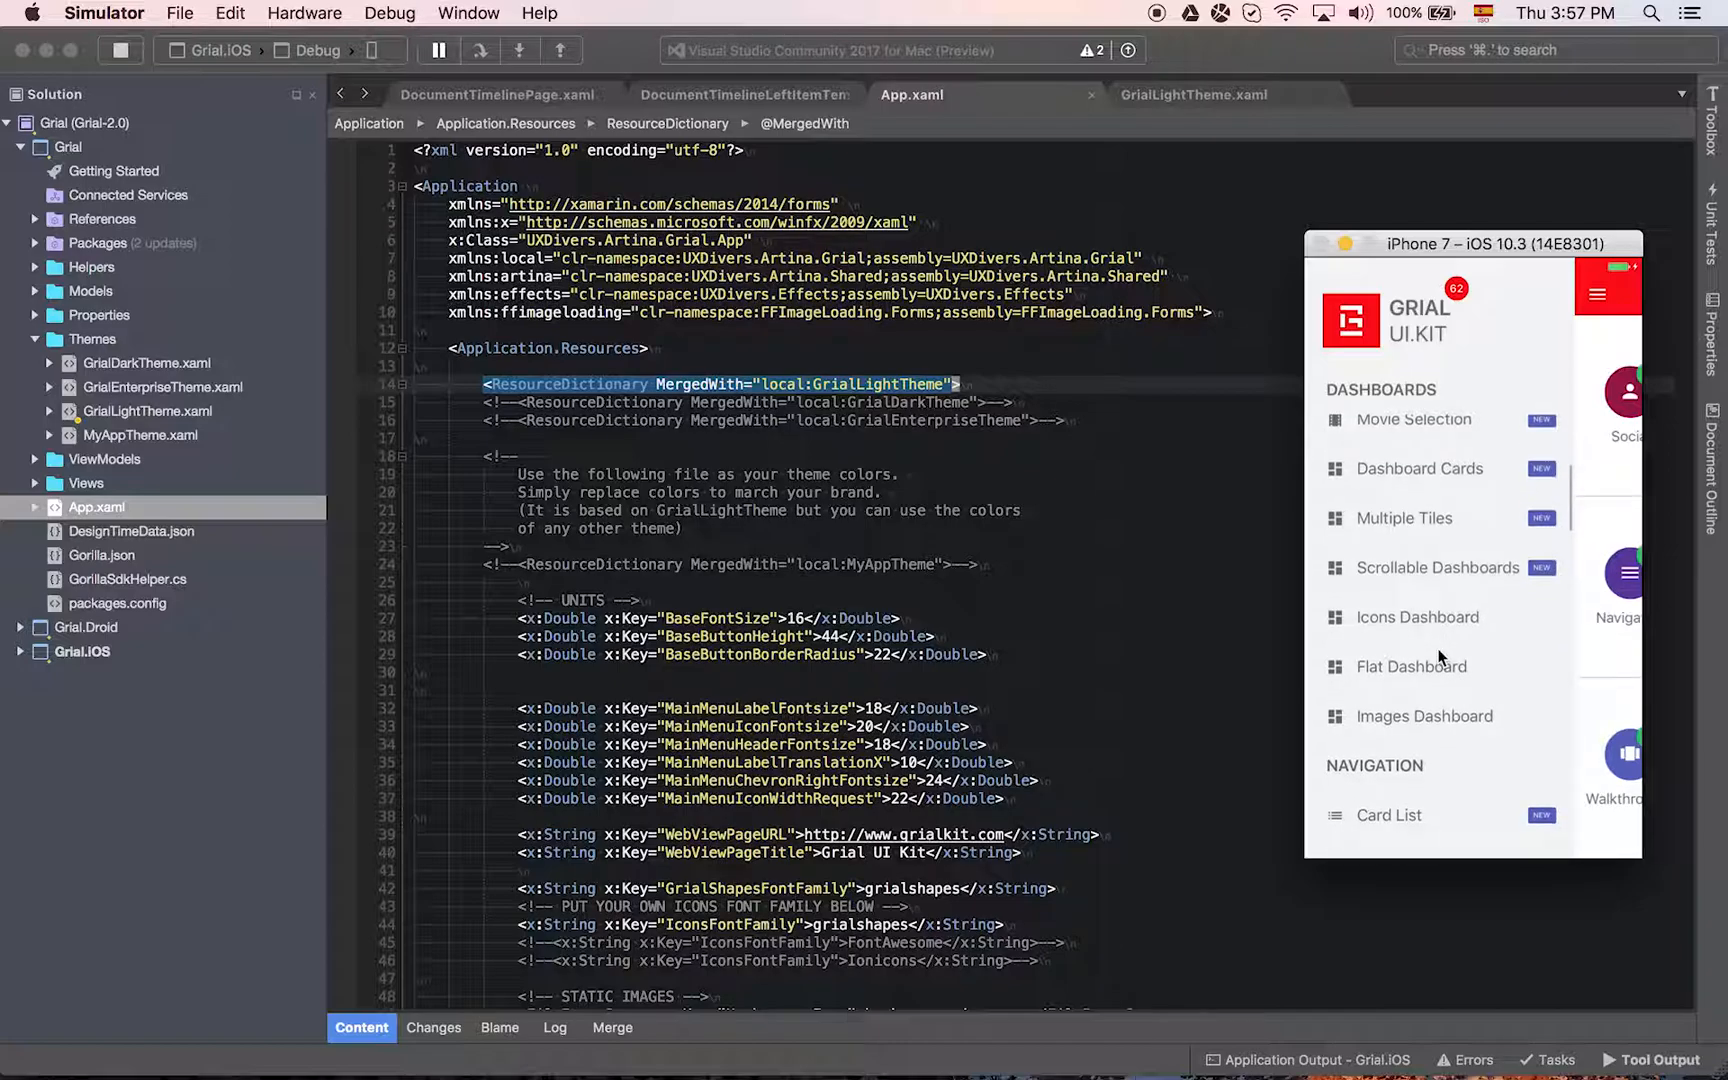
pyautogui.click(1417, 617)
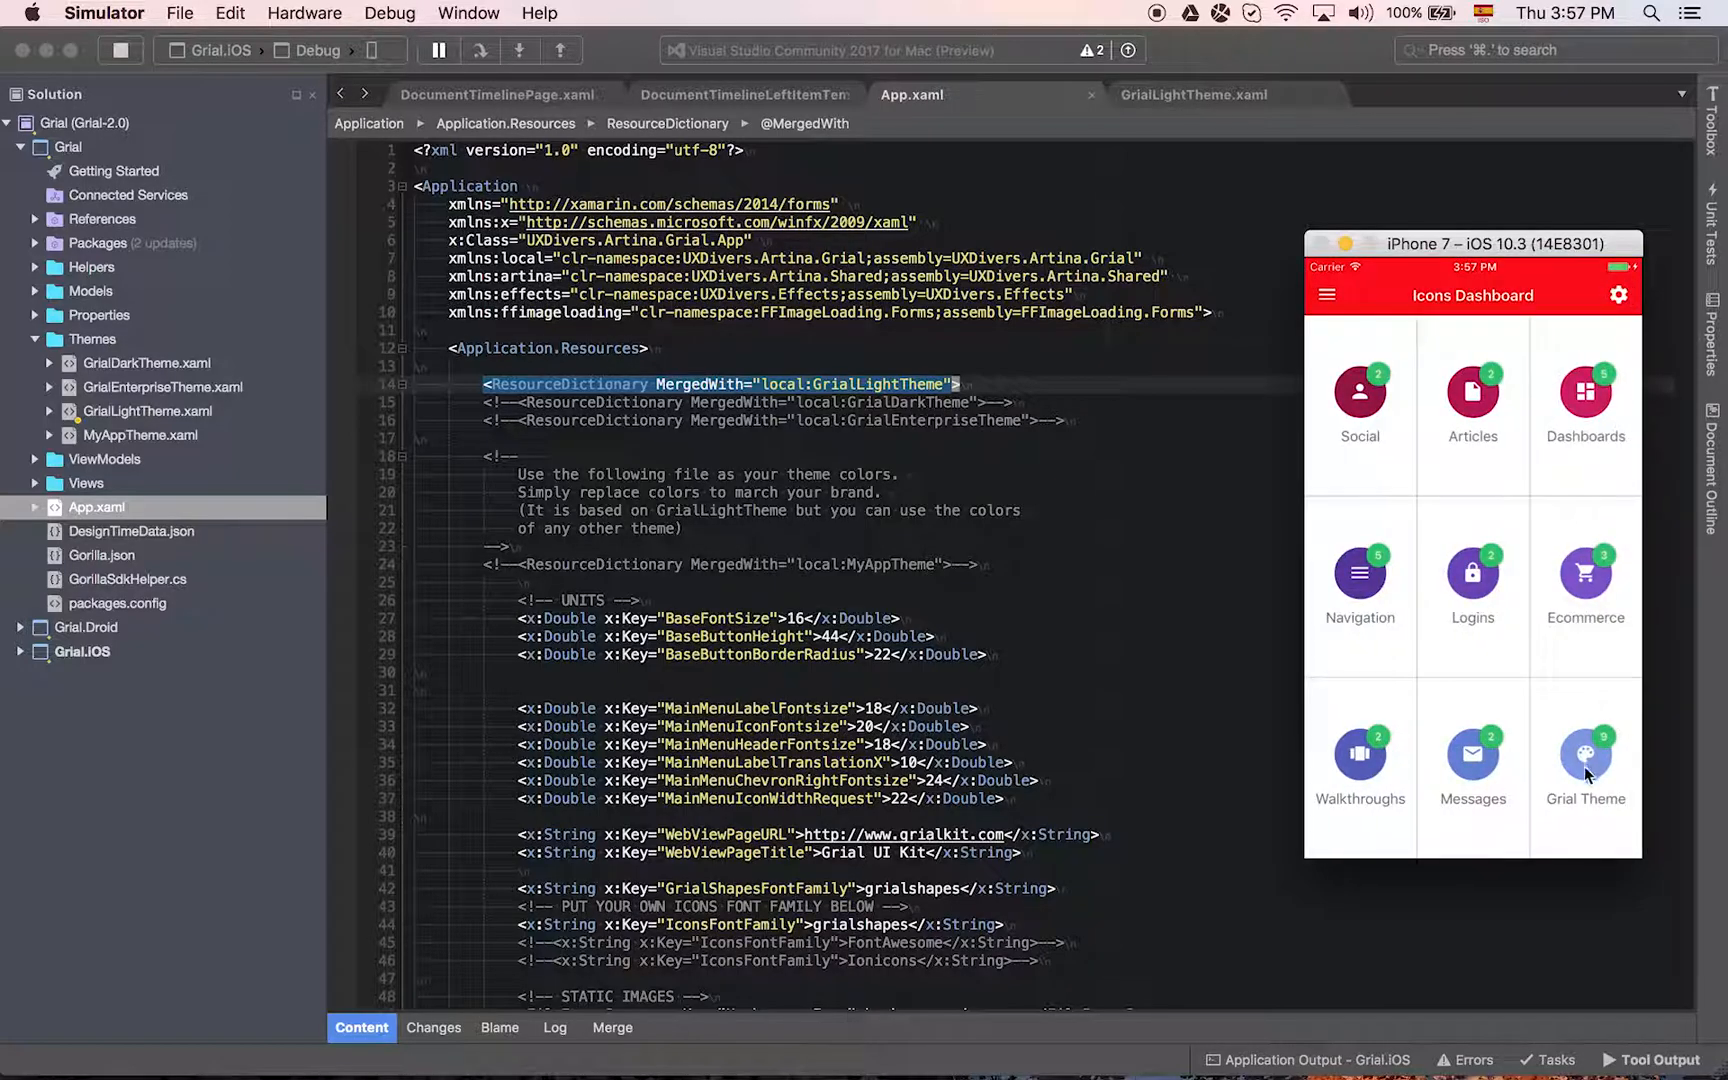
# - Show the Grial Theme Native Controls demo with red buttons, sliders and switches
pyautogui.click(1584, 760)
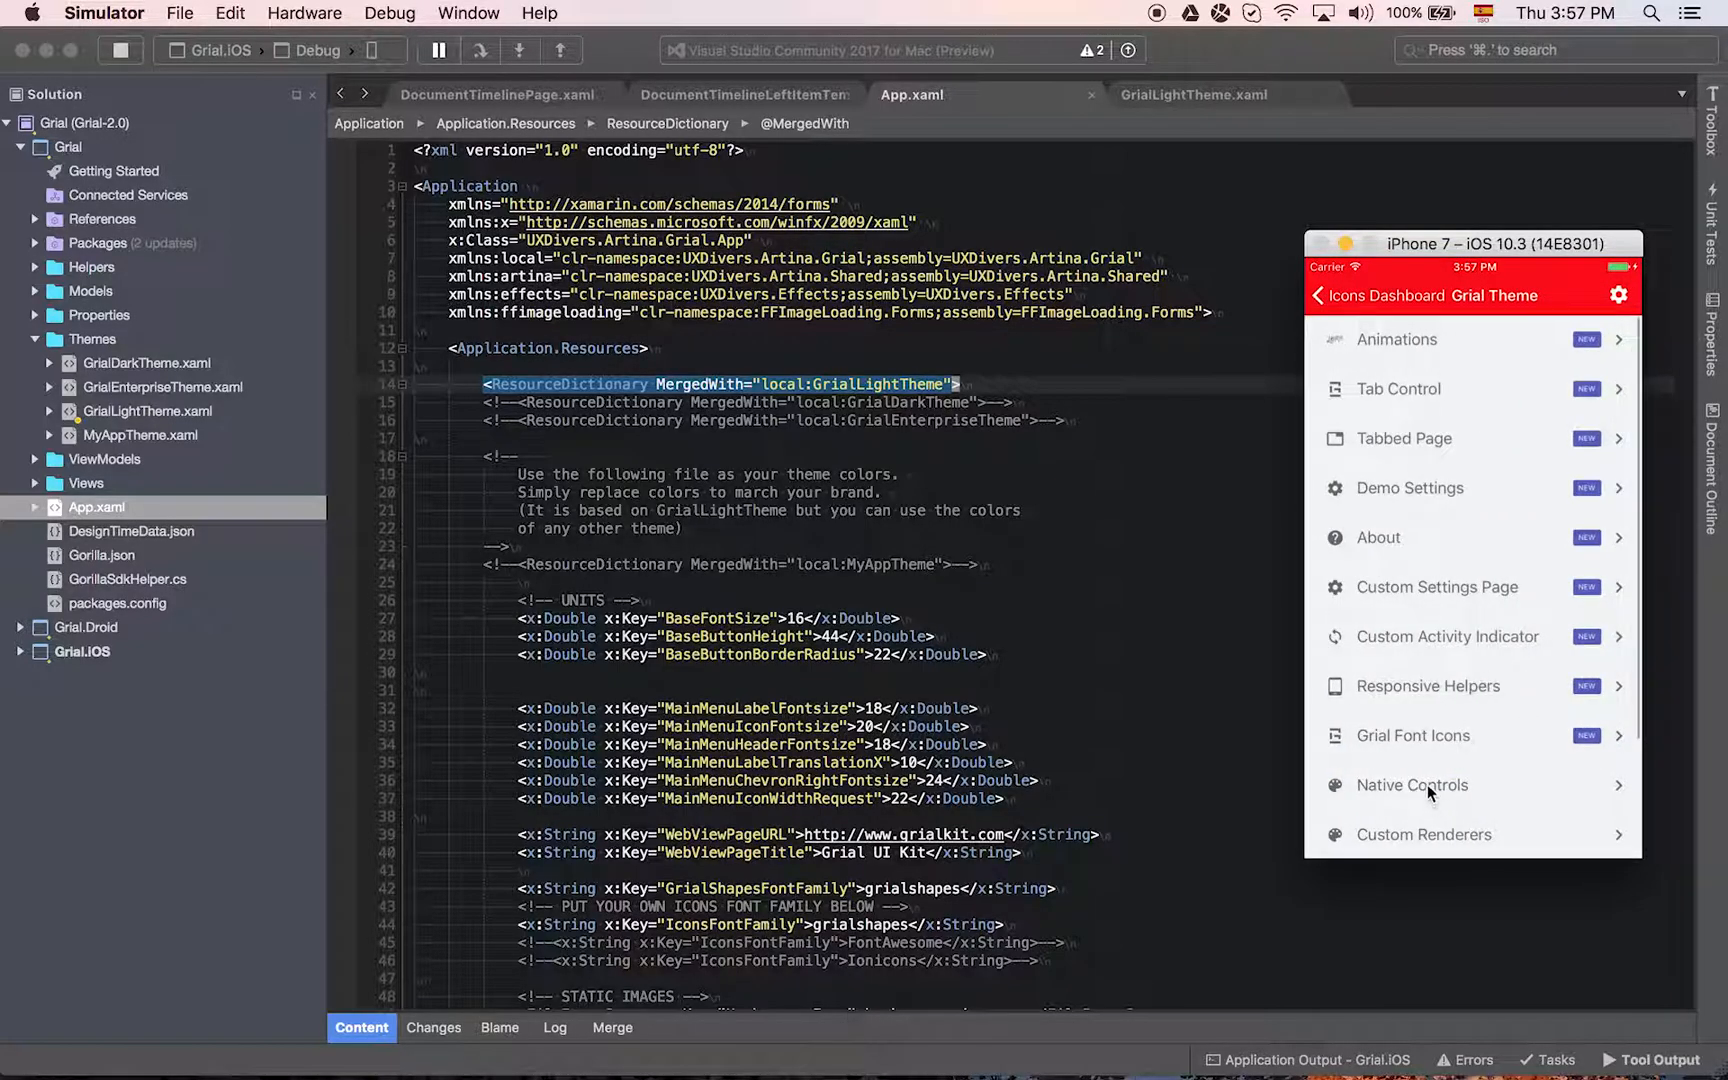
pyautogui.click(1412, 785)
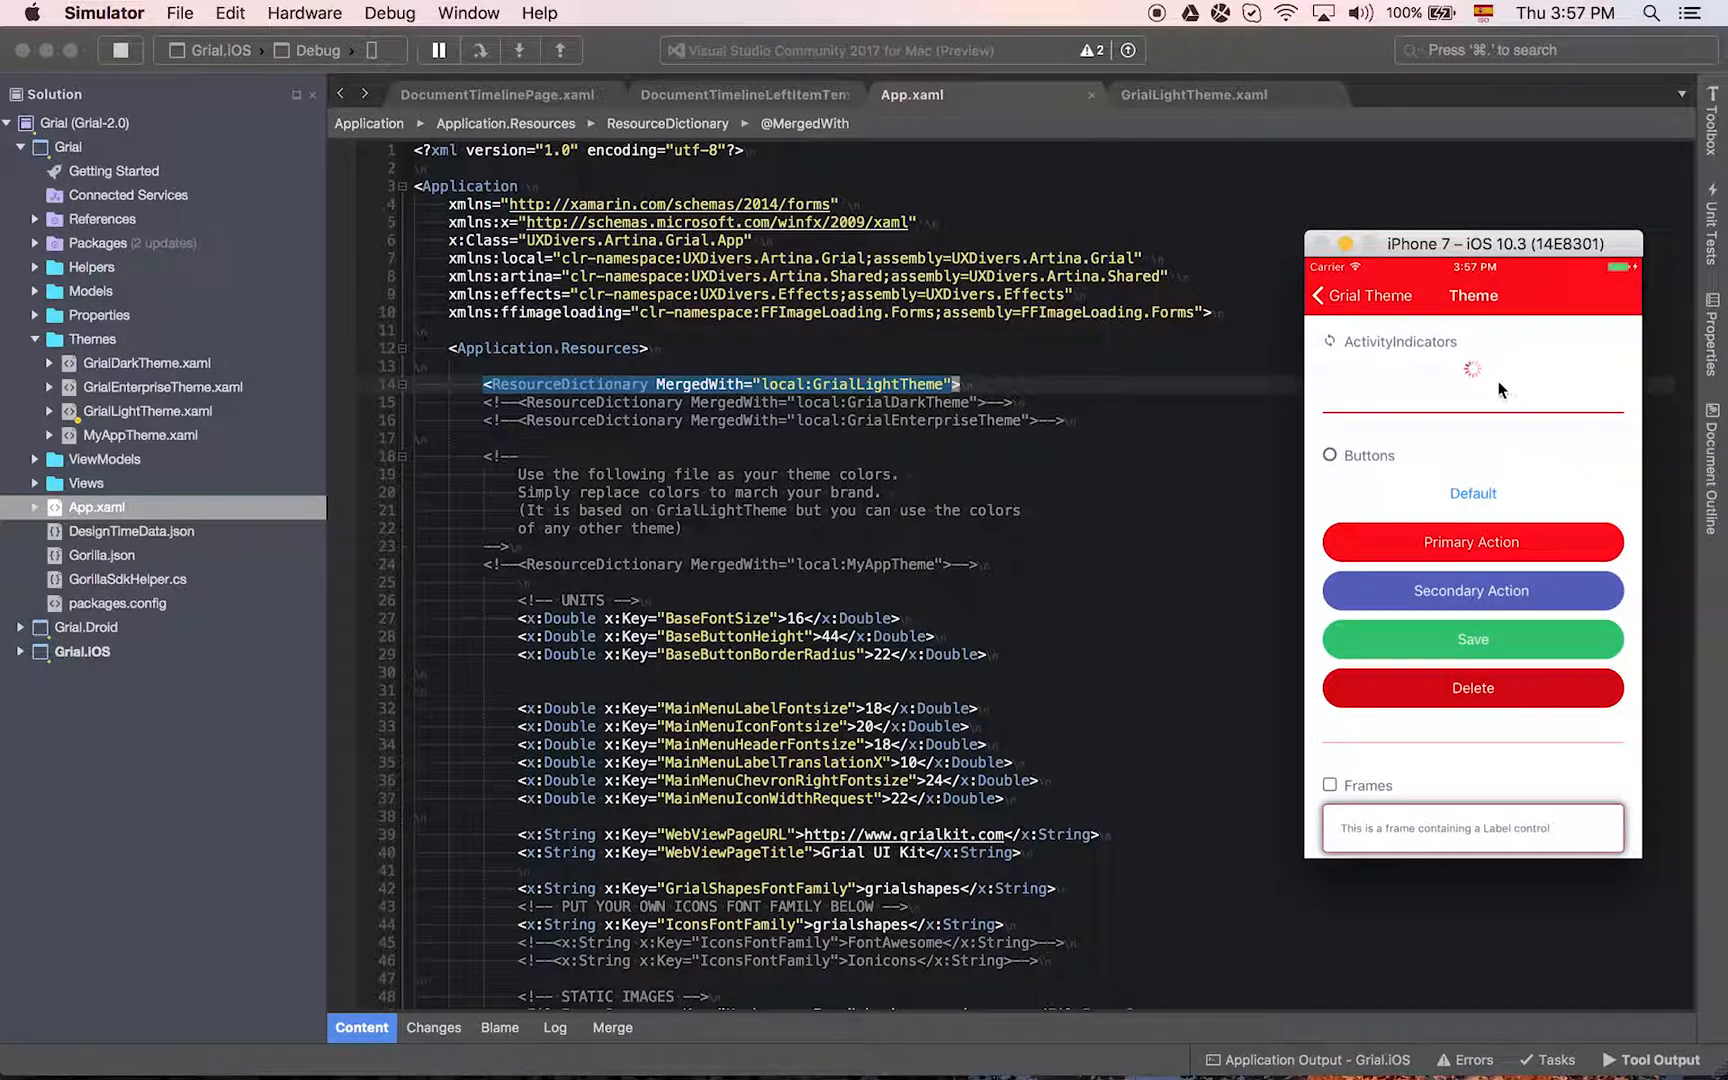
pyautogui.moveTo(1392, 434)
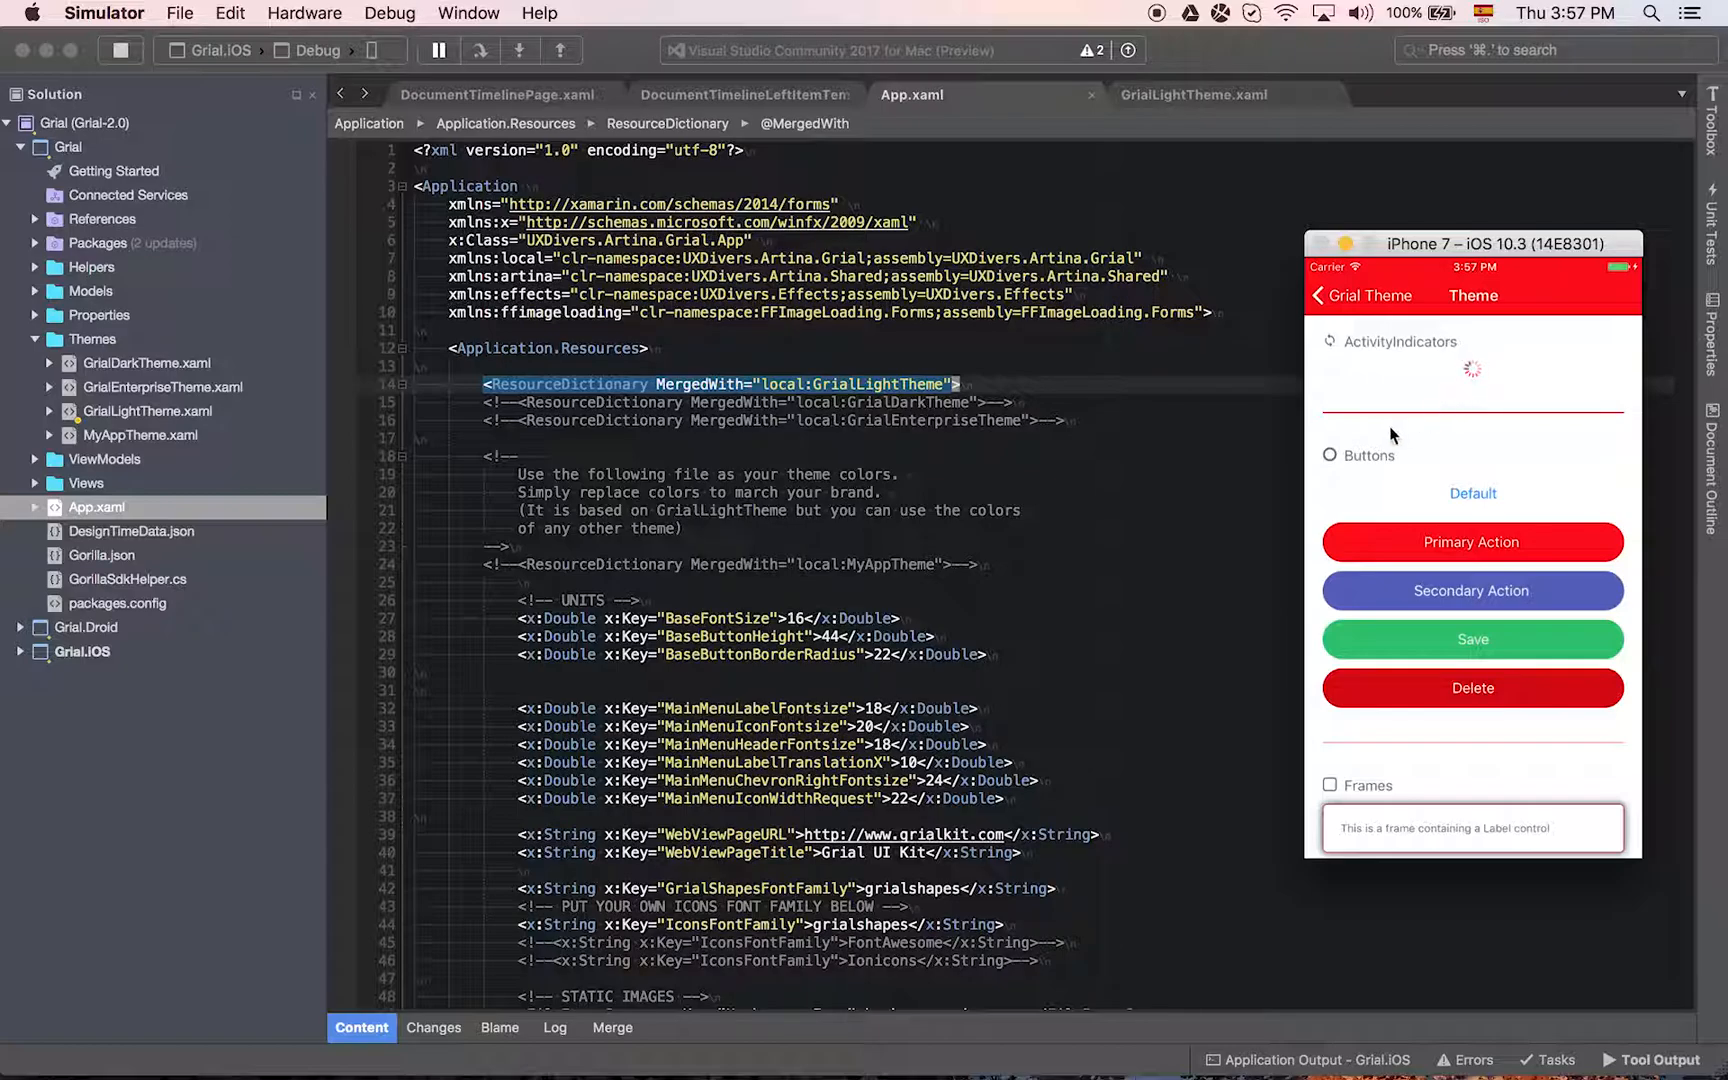
pyautogui.scroll(-3)
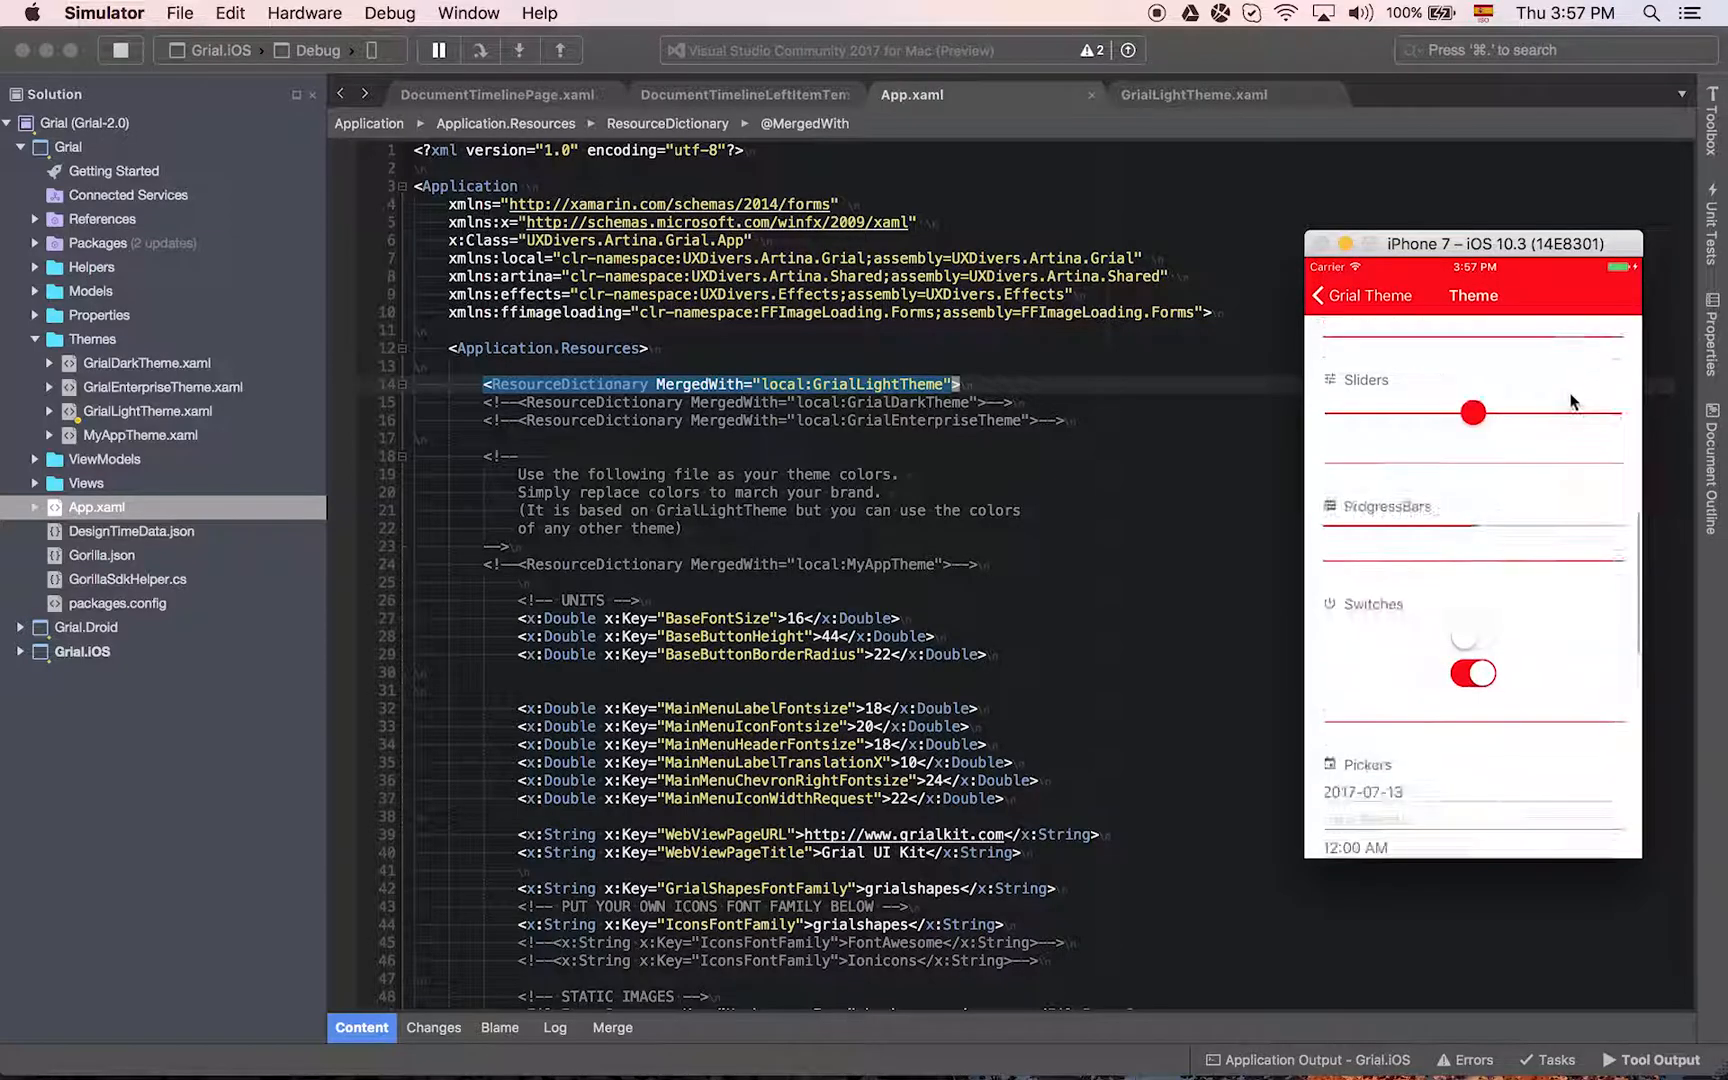